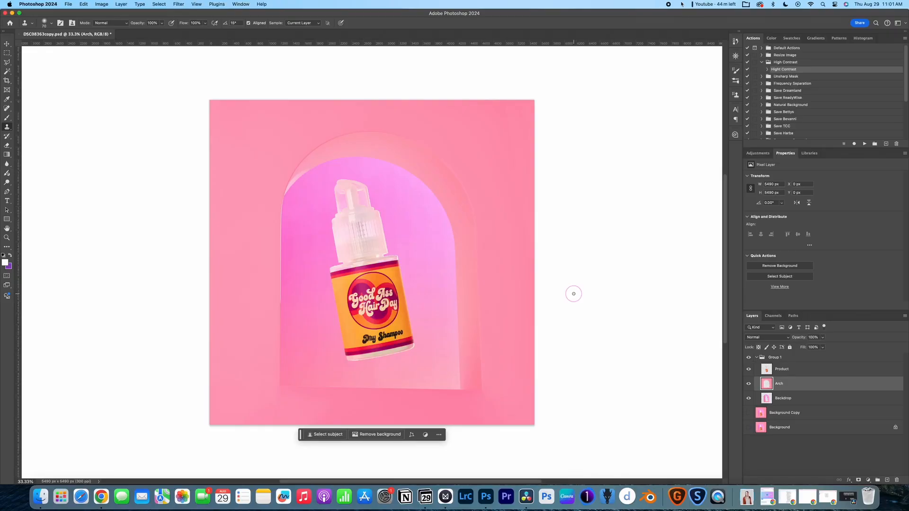
pyautogui.moveTo(502, 384)
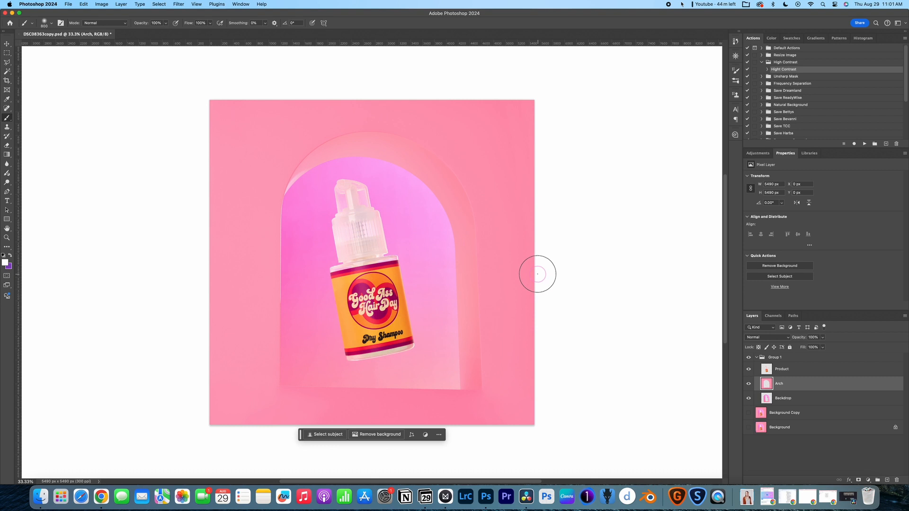
pyautogui.moveTo(557, 271)
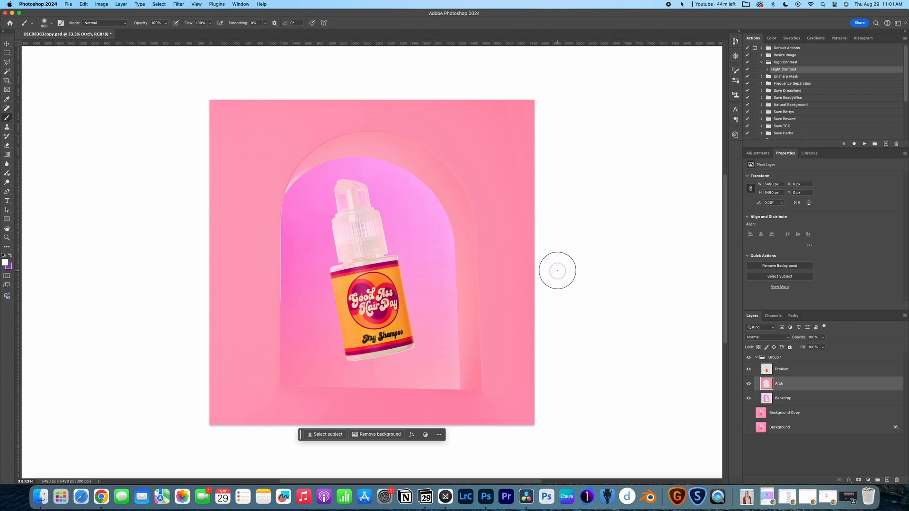
# - Hide the other layers to inspect the Backdrop layer alone, then make all layers visible again
pyautogui.click(748, 369)
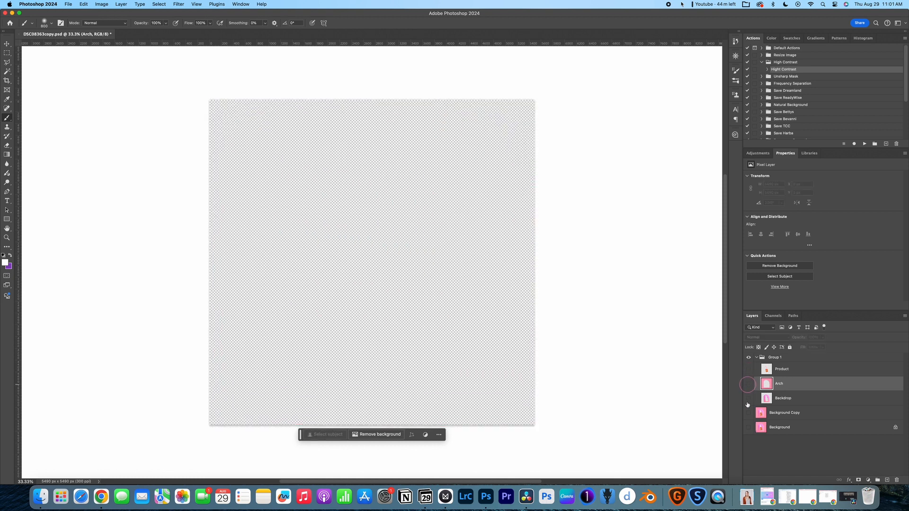
pyautogui.click(748, 398)
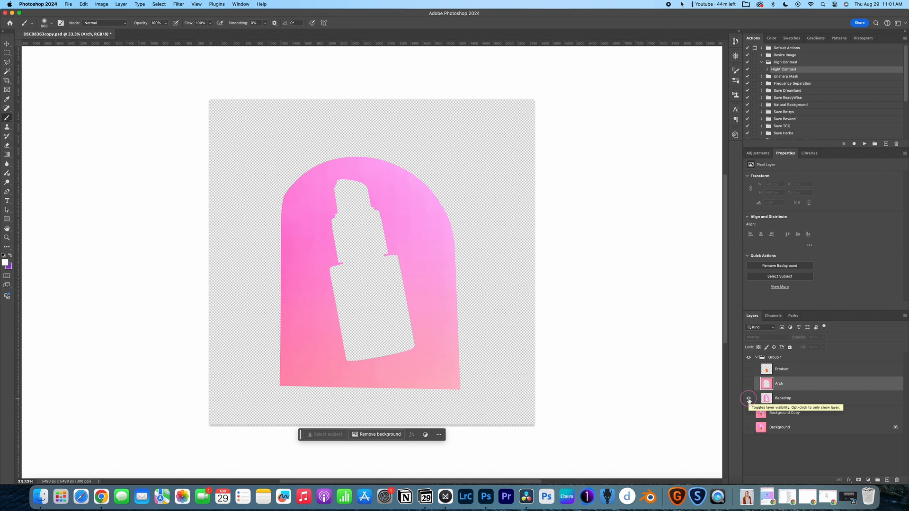
pyautogui.click(749, 398)
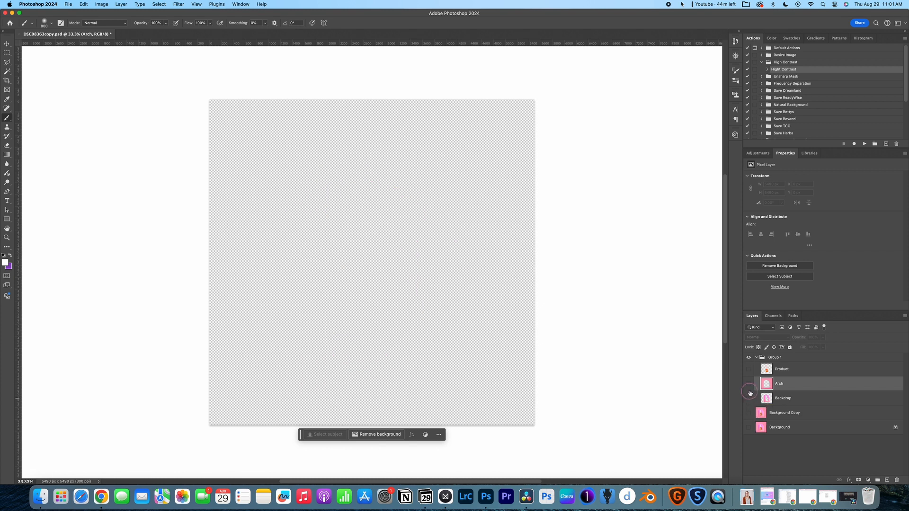
pyautogui.click(748, 427)
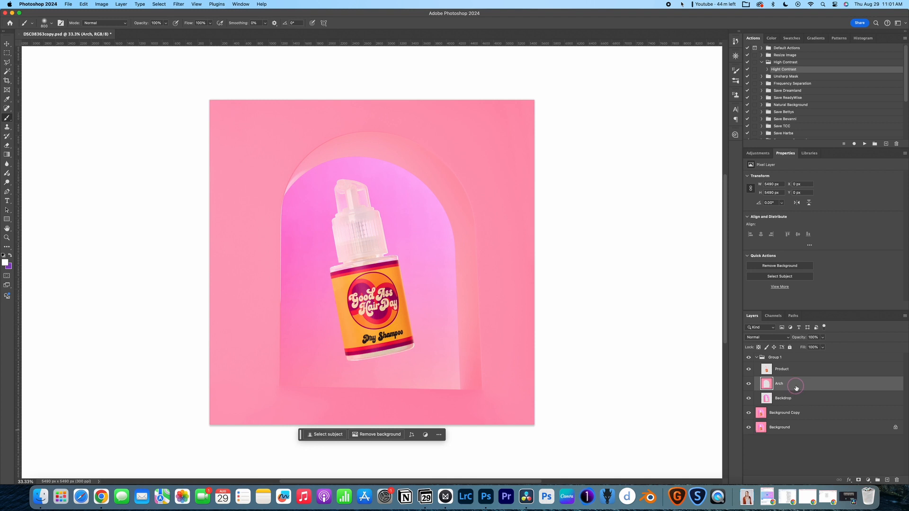
pyautogui.moveTo(795, 387)
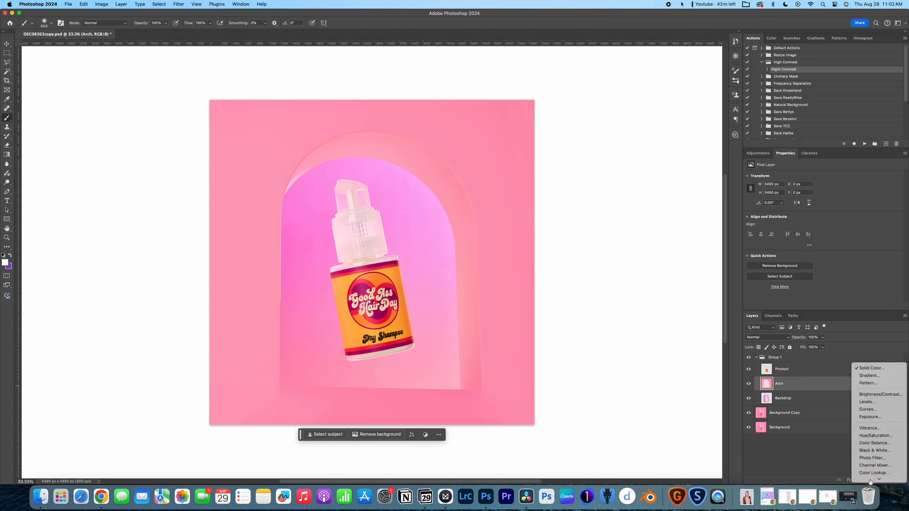
# - Add a Solid Color fill layer in a slightly lighter yellow-orange shade
pyautogui.click(870, 368)
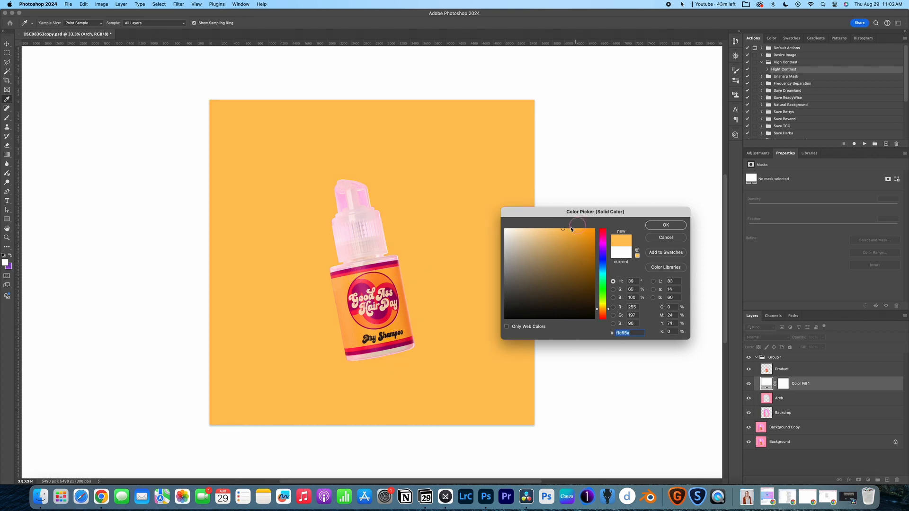
pyautogui.click(558, 227)
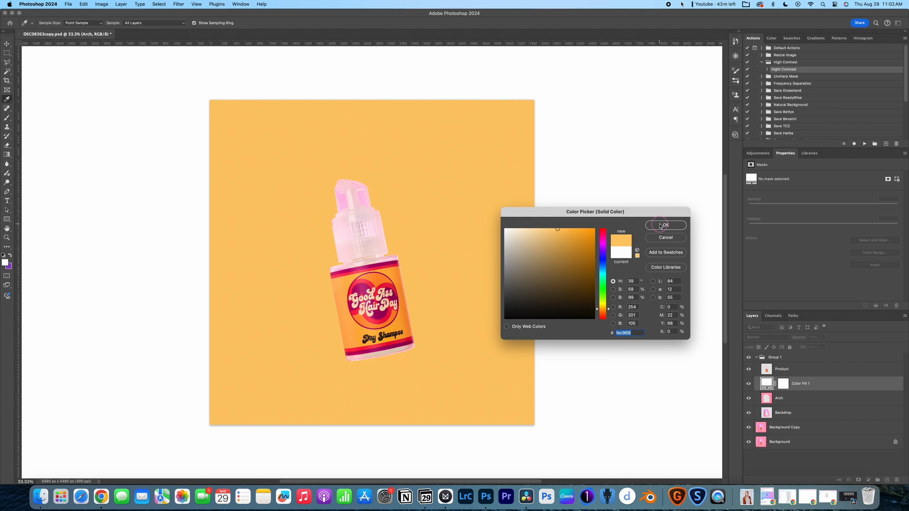
pyautogui.click(665, 225)
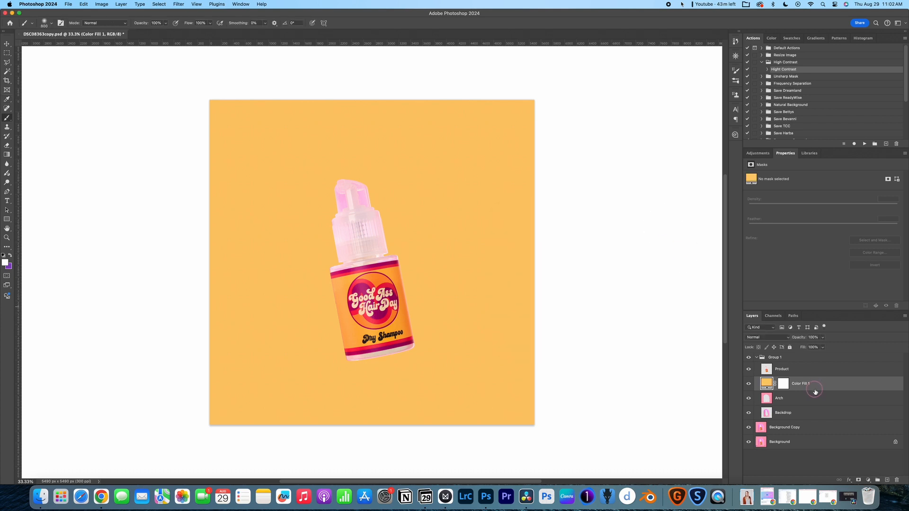
pyautogui.moveTo(814, 389)
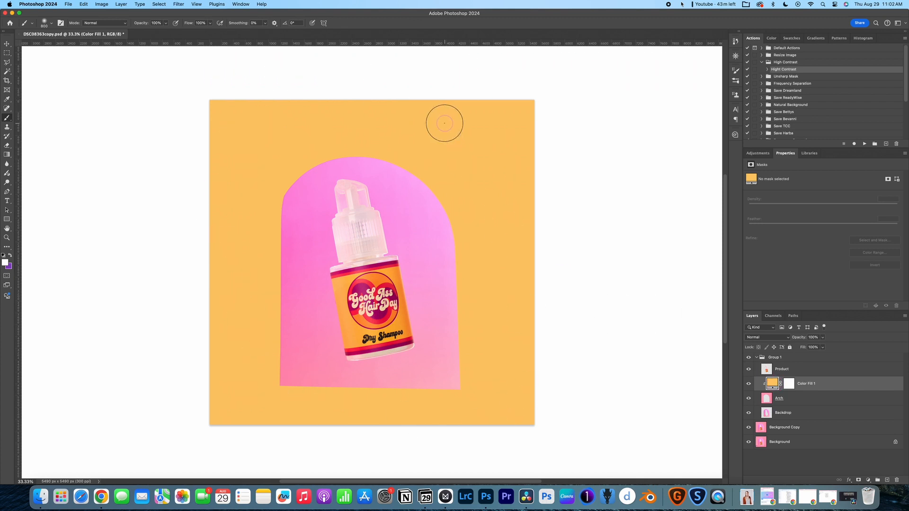
pyautogui.moveTo(419, 160)
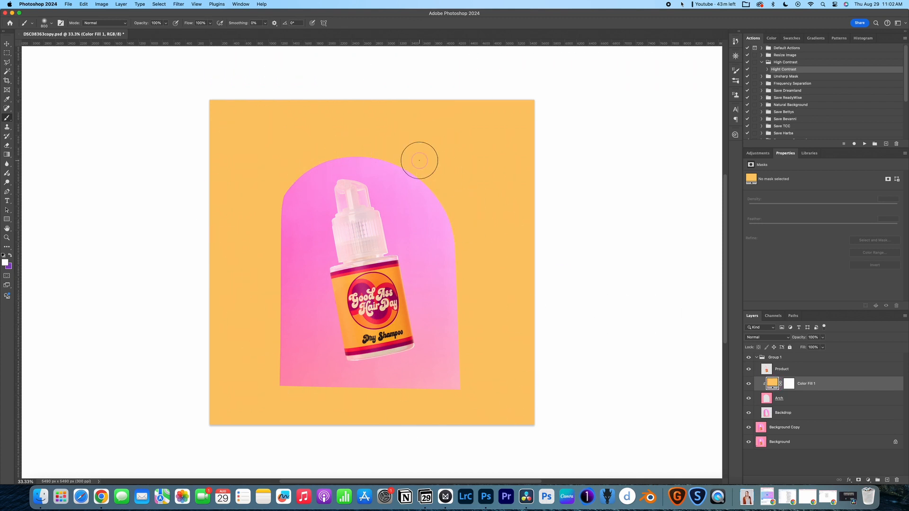
pyautogui.moveTo(544, 377)
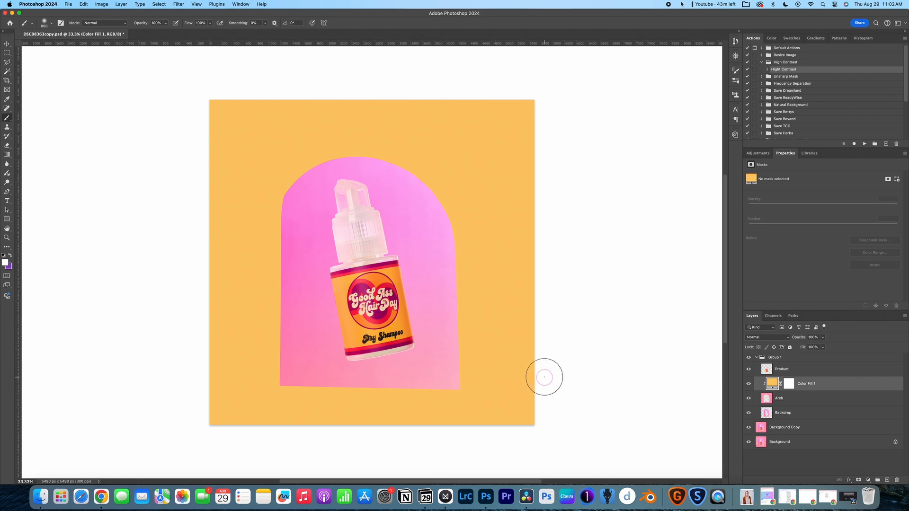
# - Open Color Fill 1's blend mode list to preview modes and choose Darken
pyautogui.click(763, 337)
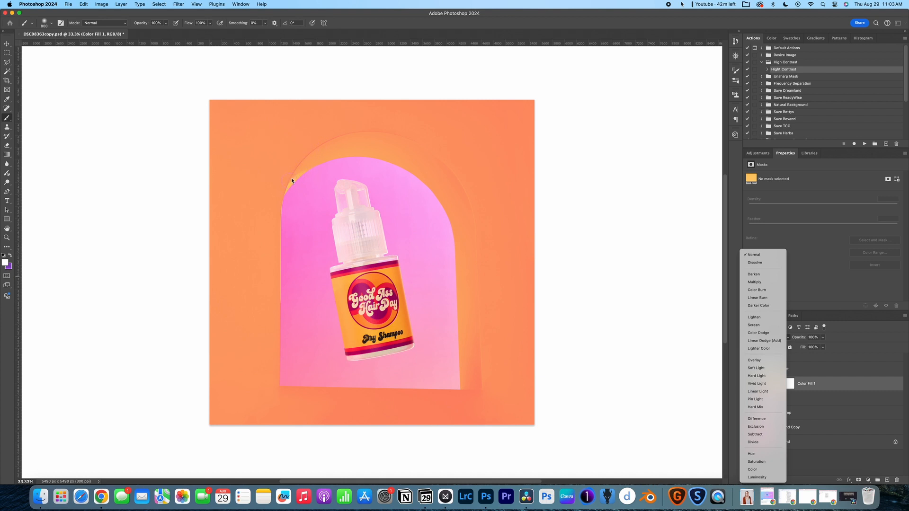
pyautogui.moveTo(295, 184)
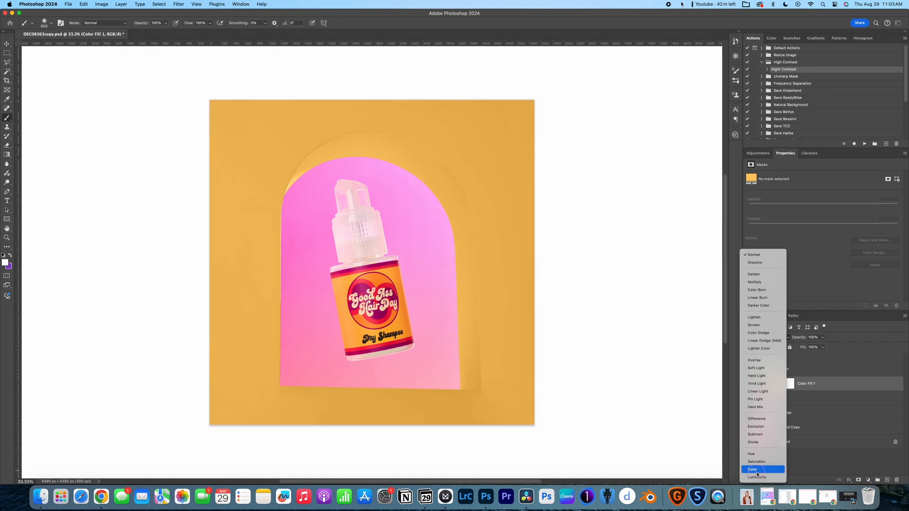
pyautogui.moveTo(373, 154)
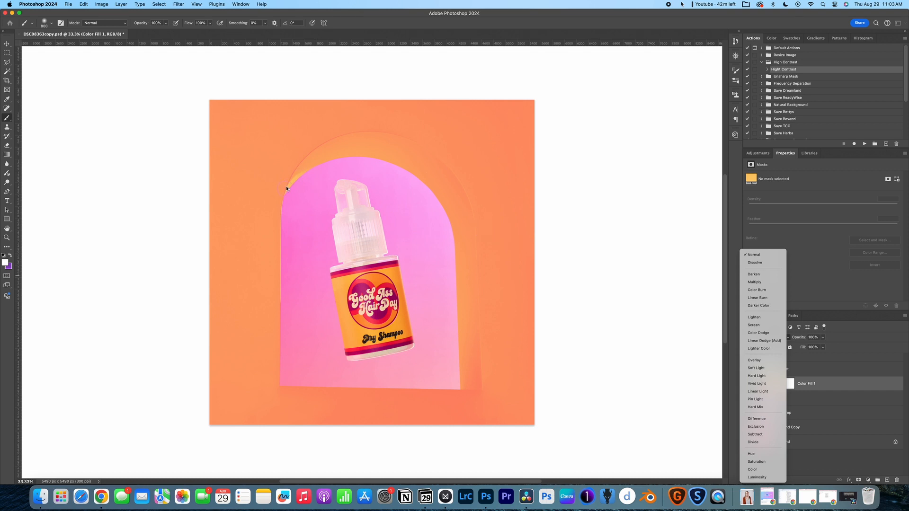
pyautogui.moveTo(314, 152)
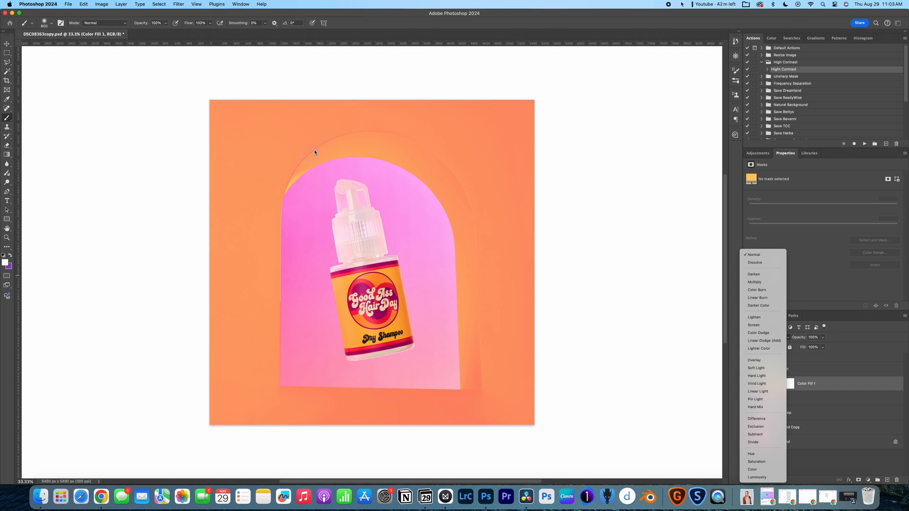
pyautogui.moveTo(381, 143)
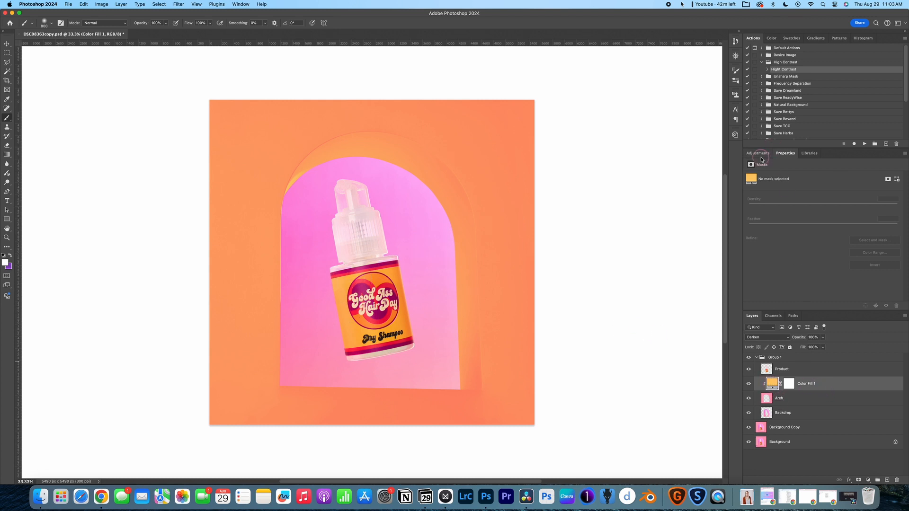
# - Add a Curves adjustment layer clipped to Color Fill 1 to lighten the arch
pyautogui.click(758, 153)
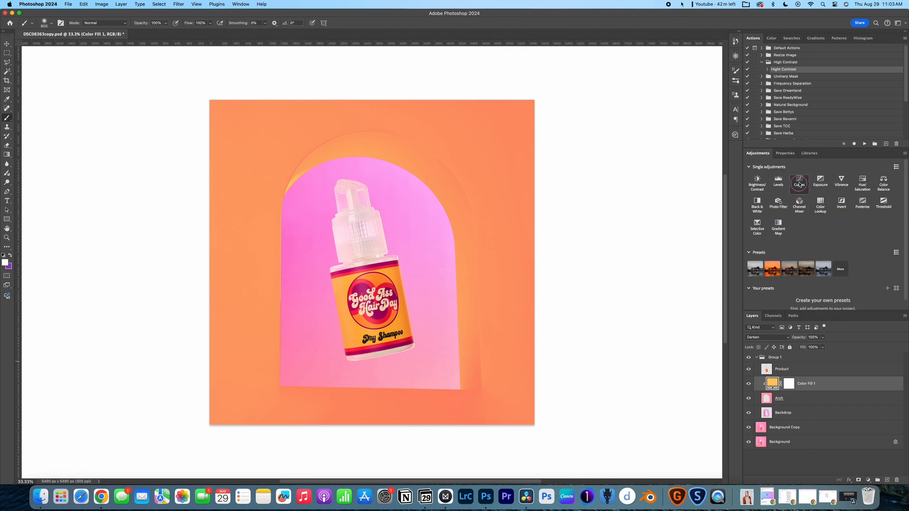
pyautogui.click(799, 182)
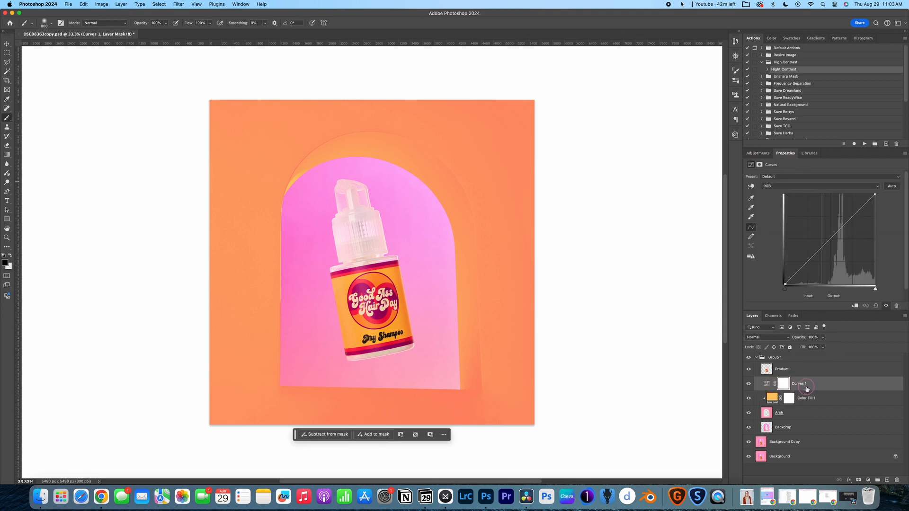
pyautogui.click(782, 383)
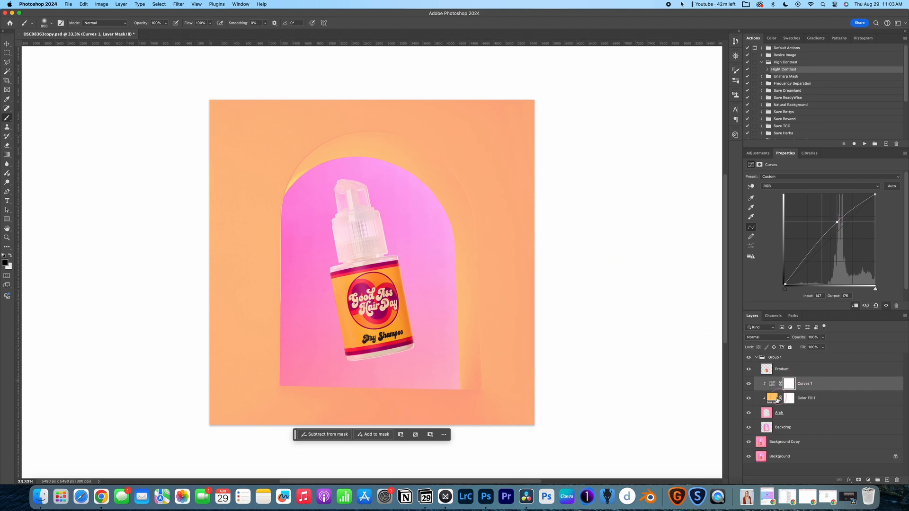
pyautogui.doubleClick(772, 399)
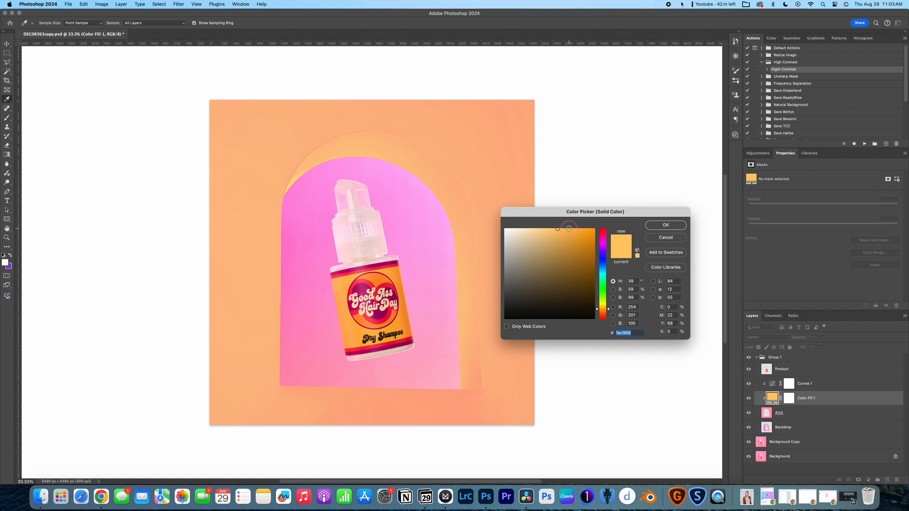
# - Re-pick Color Fill 1's colour as a richer, more saturated golden orange
pyautogui.click(570, 229)
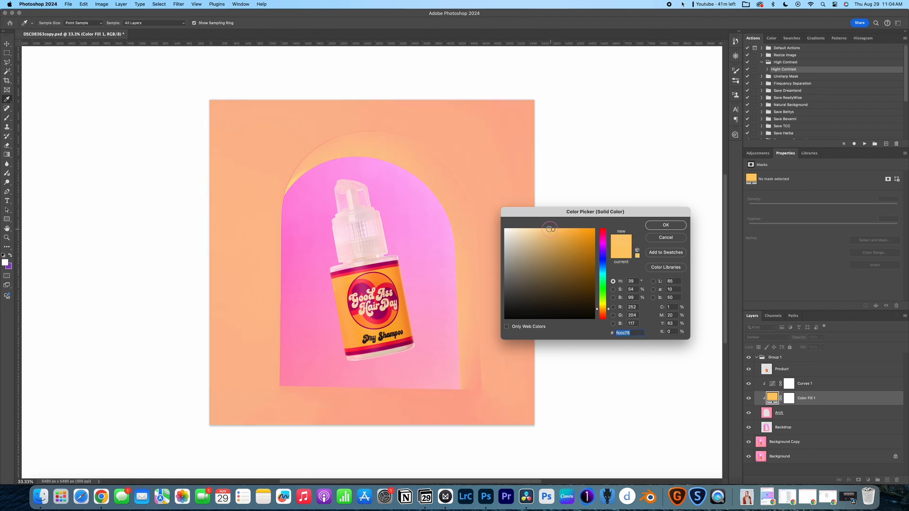
pyautogui.moveTo(550, 229); pyautogui.dragTo(571, 230)
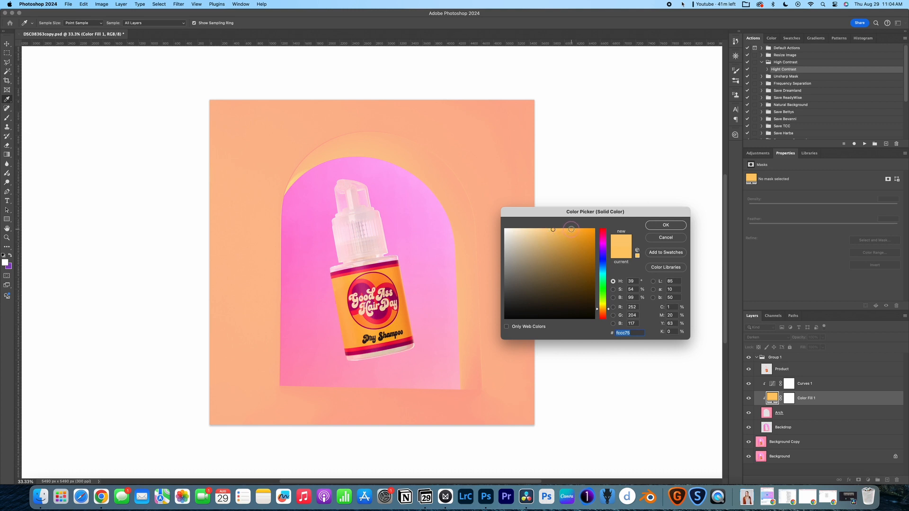
pyautogui.click(571, 228)
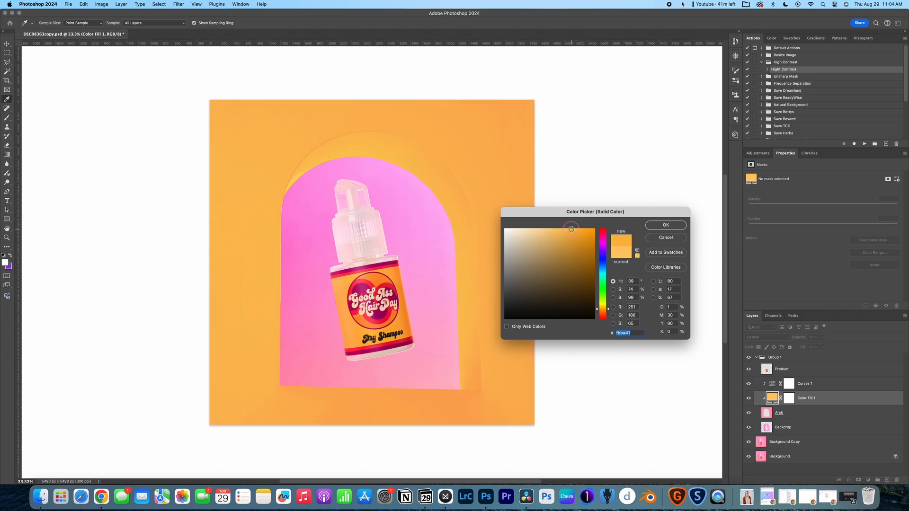
pyautogui.click(665, 225)
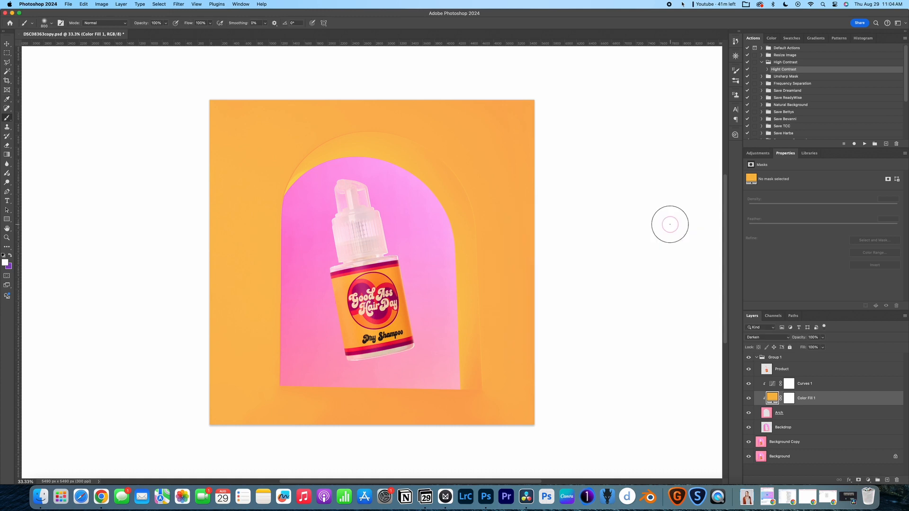
pyautogui.moveTo(670, 225)
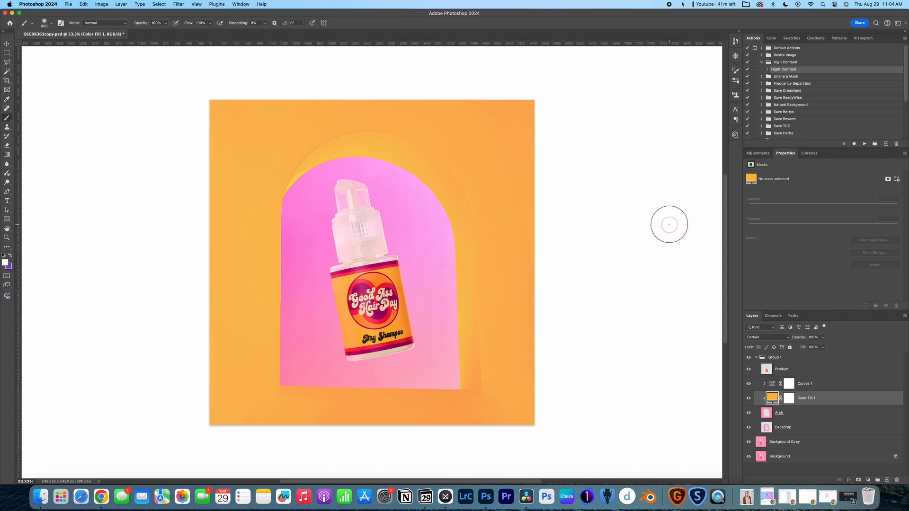
pyautogui.moveTo(311, 152)
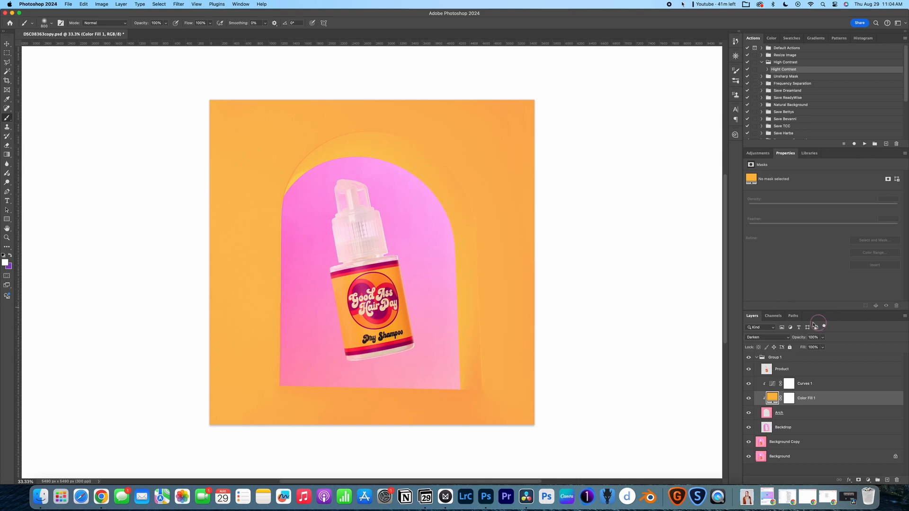
# - Load the arch-shaped Path 4 outline to select the arch's inner wall
pyautogui.click(793, 316)
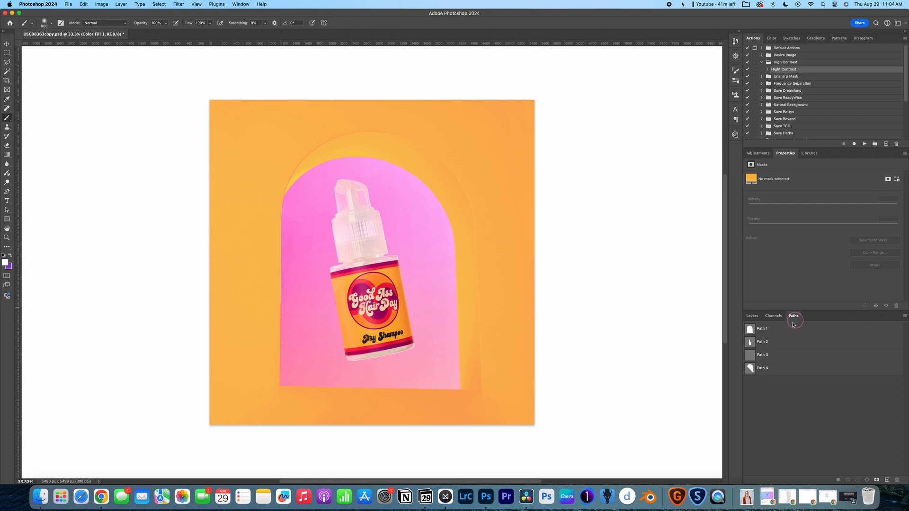
pyautogui.click(763, 368)
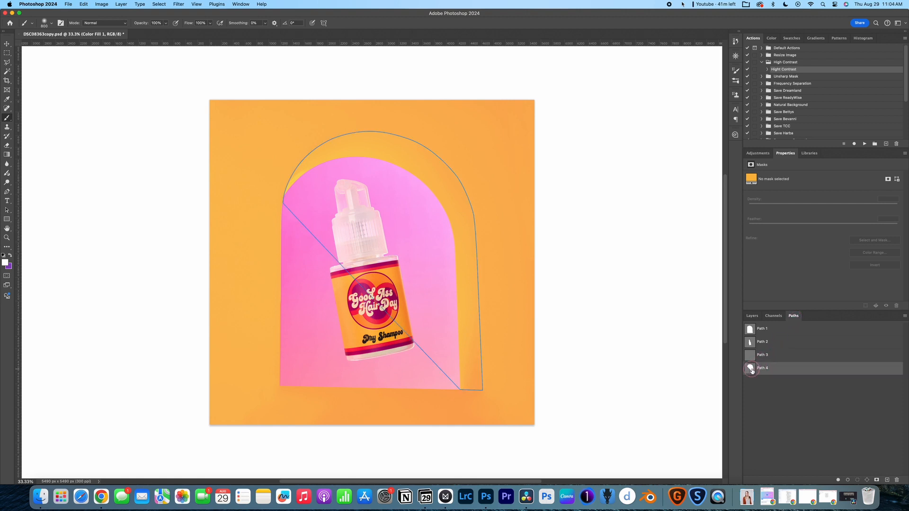
pyautogui.moveTo(752, 372)
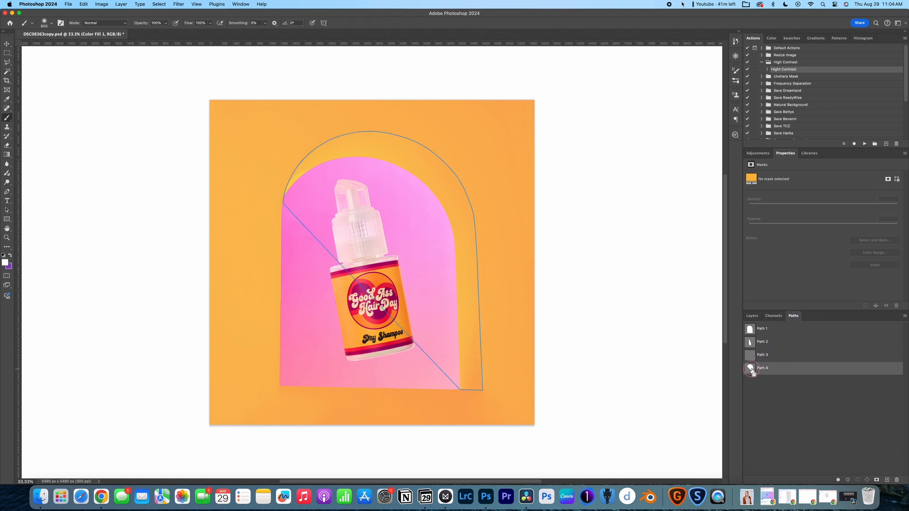
pyautogui.click(752, 315)
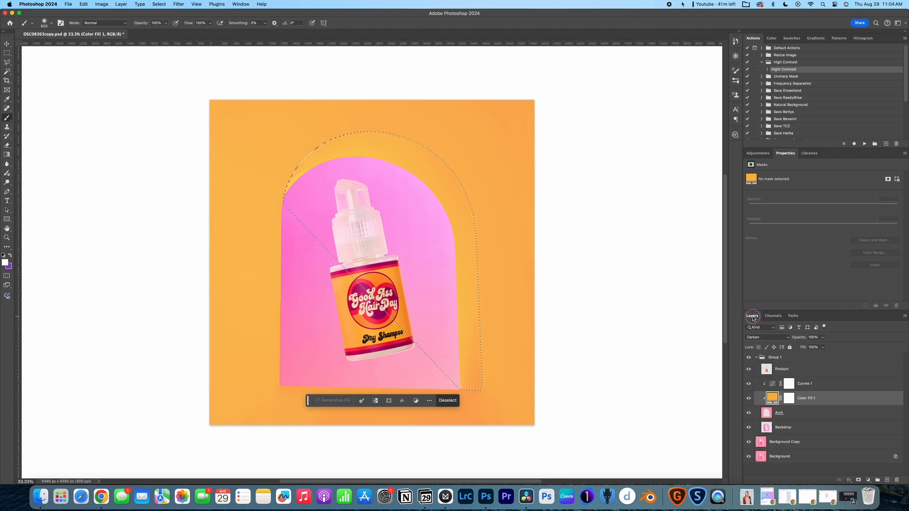
# - Add a Curves adjustment masked to the selection and pull the curve down to darken
pyautogui.click(805, 383)
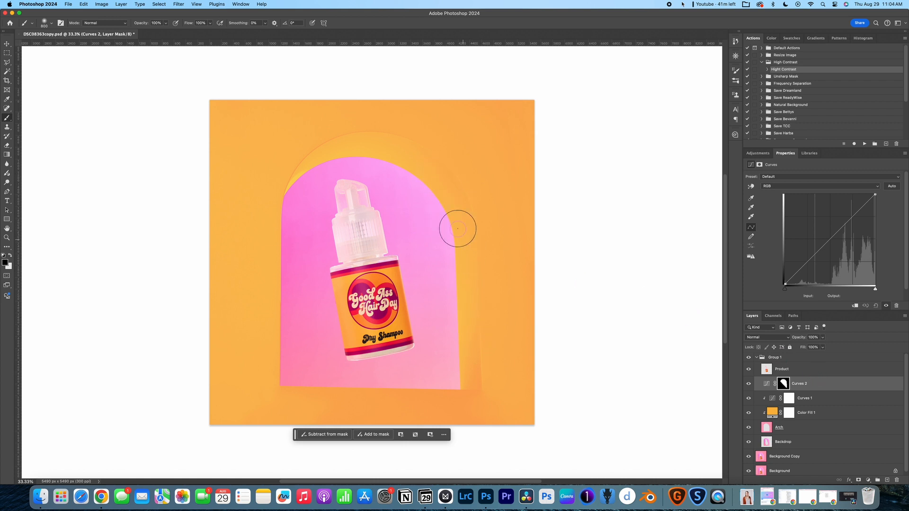
pyautogui.moveTo(467, 330)
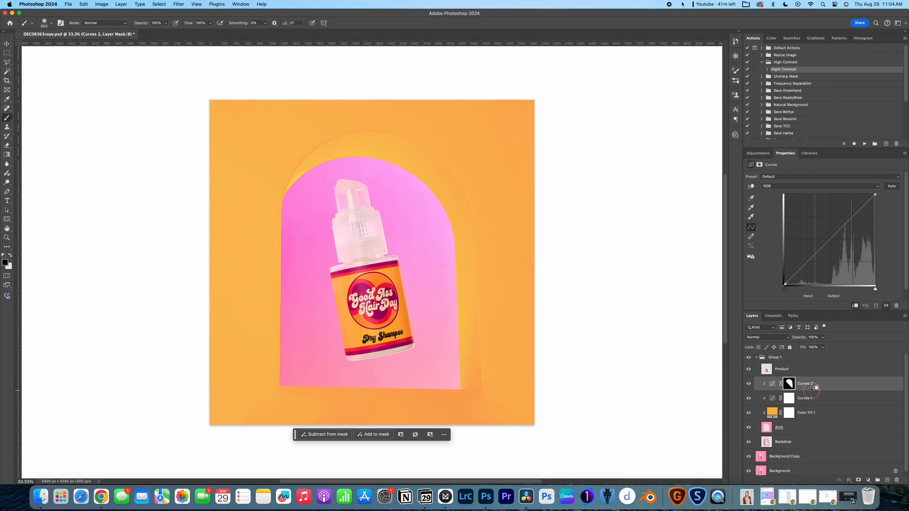
pyautogui.click(834, 233)
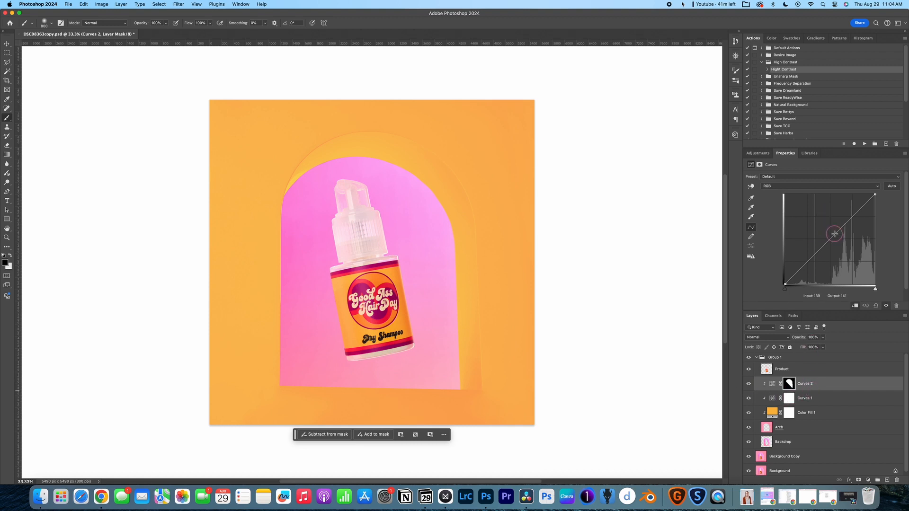
pyautogui.moveTo(834, 234); pyautogui.dragTo(837, 240)
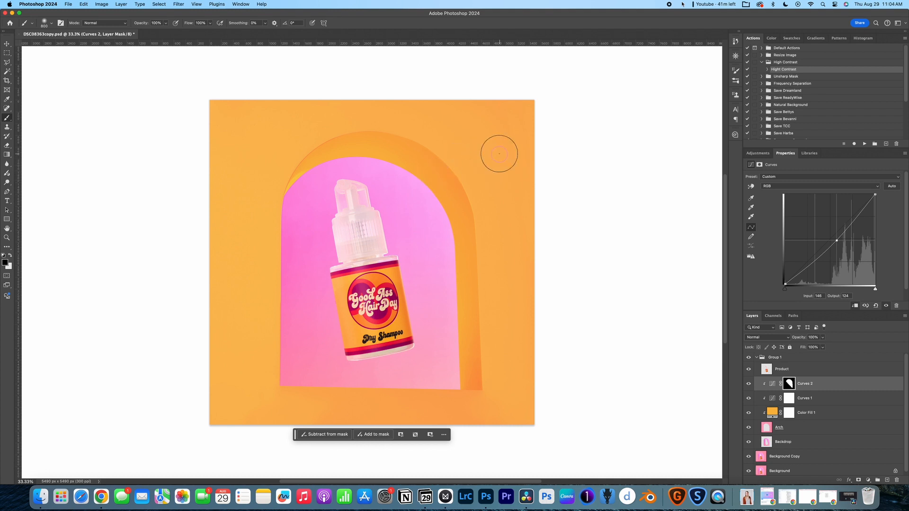
pyautogui.moveTo(388, 219)
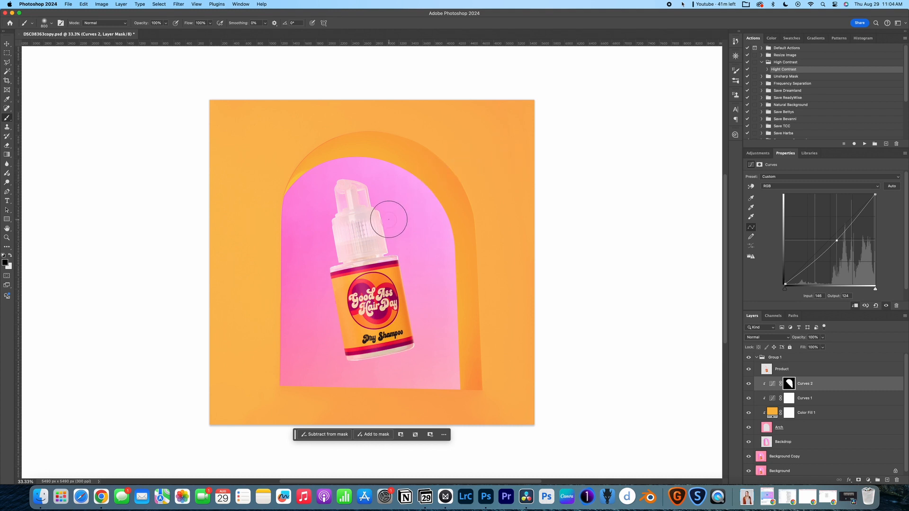
pyautogui.moveTo(396, 217)
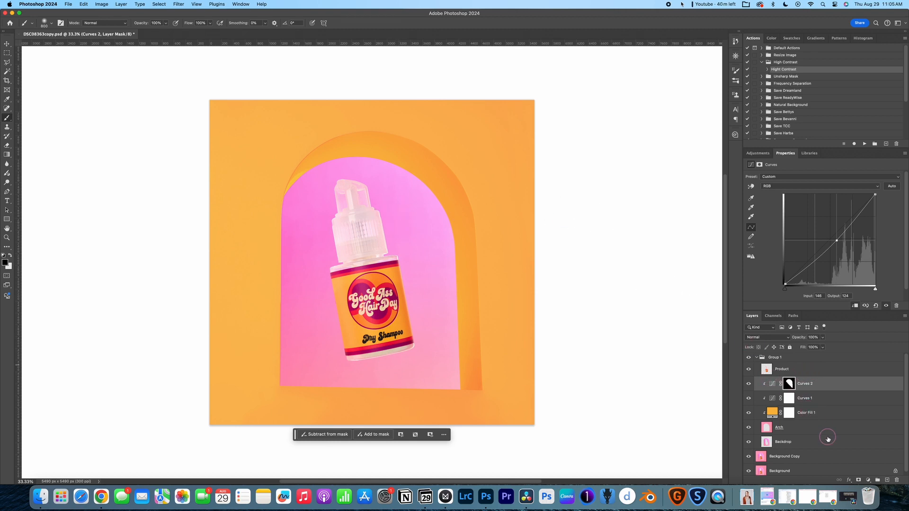
pyautogui.click(783, 442)
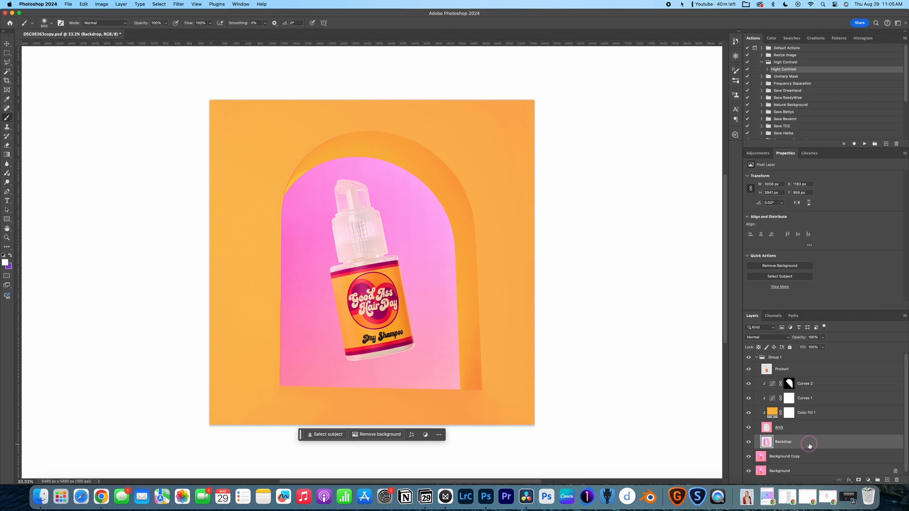
pyautogui.moveTo(806, 442)
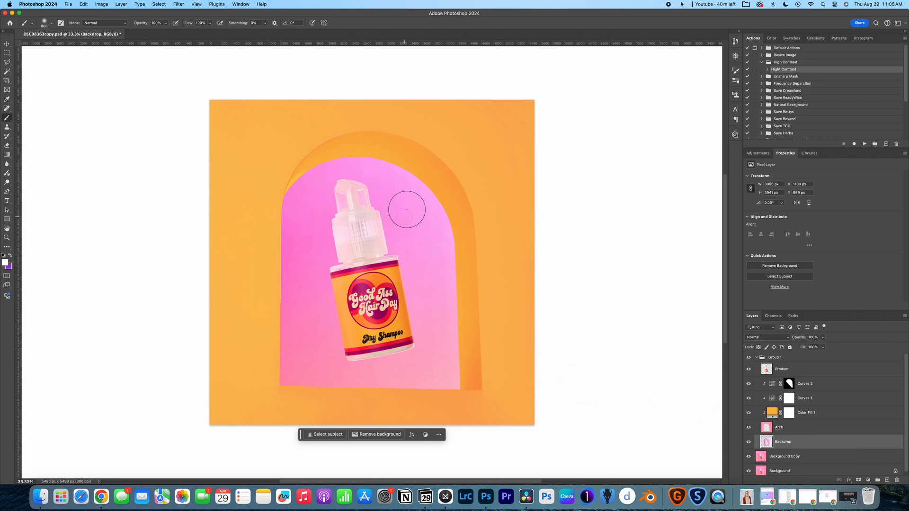
pyautogui.moveTo(304, 345)
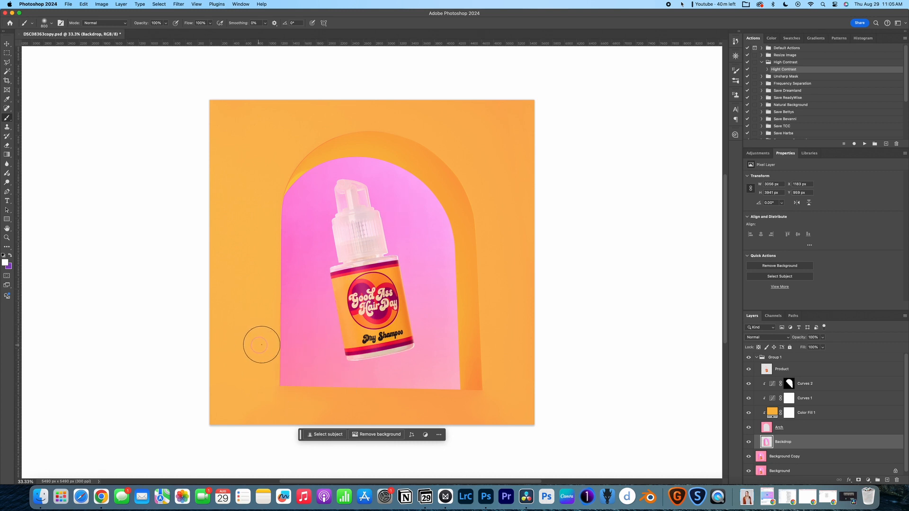
pyautogui.moveTo(413, 176)
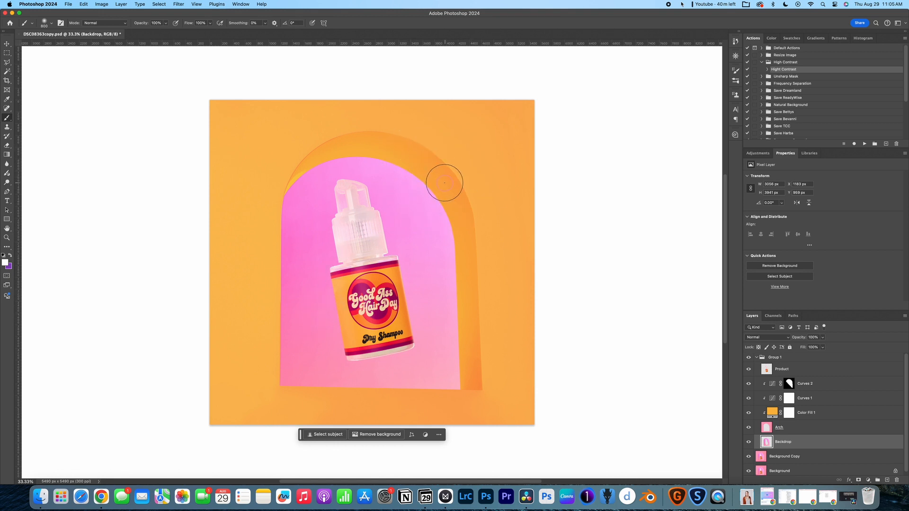
pyautogui.moveTo(597, 349)
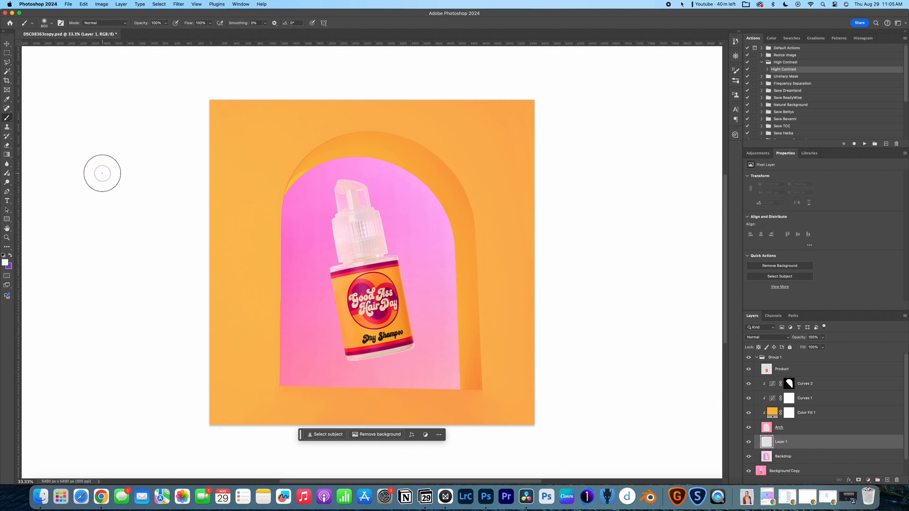
# - Open the Gradient/Paint Bucket tool flyout in the toolbar
pyautogui.click(8, 154)
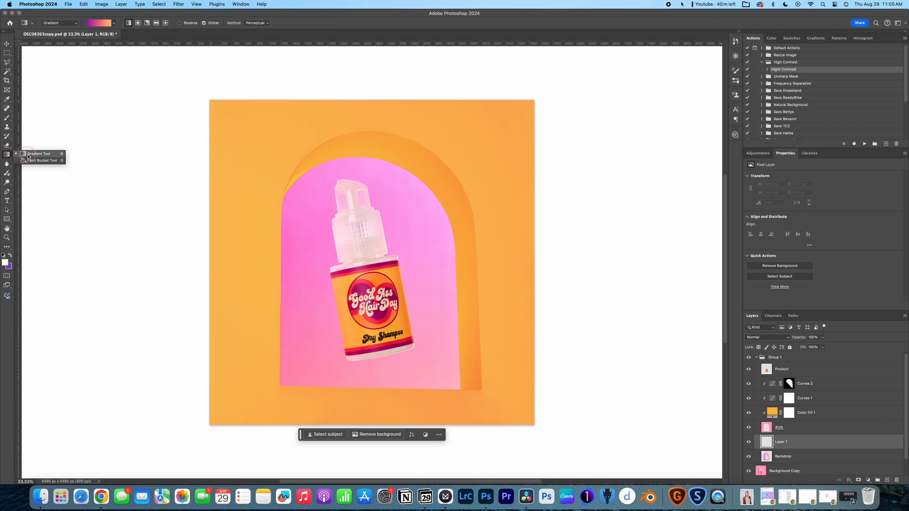
# - Draw a diagonal linear gradient across the arch from lower left to upper right
pyautogui.click(98, 22)
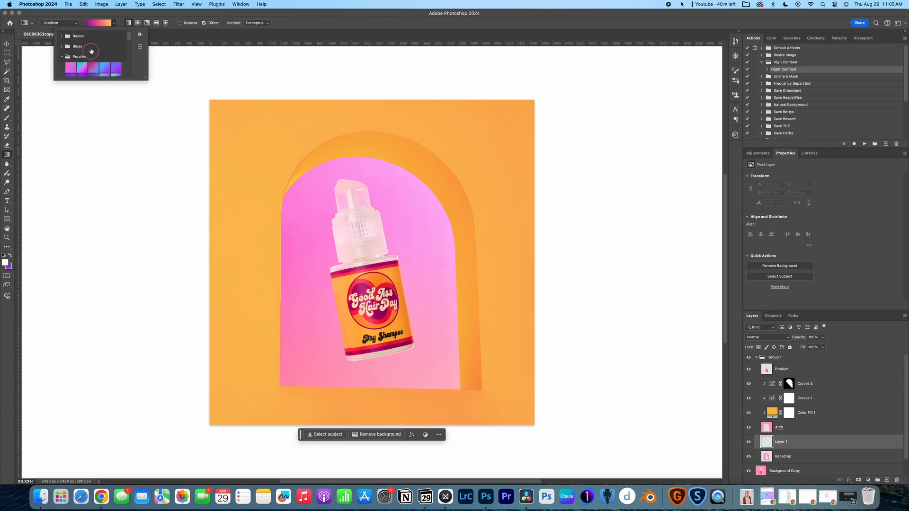
pyautogui.moveTo(293, 364); pyautogui.dragTo(456, 137)
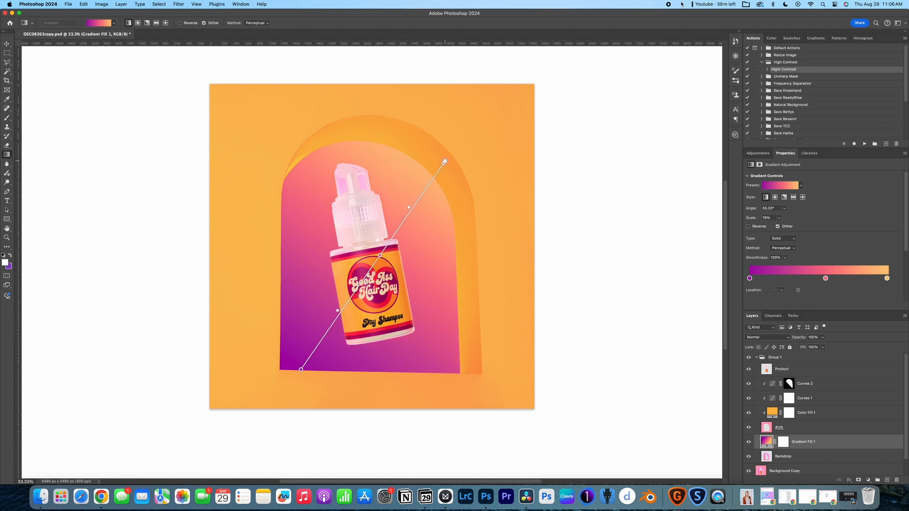
pyautogui.moveTo(444, 162); pyautogui.dragTo(446, 158)
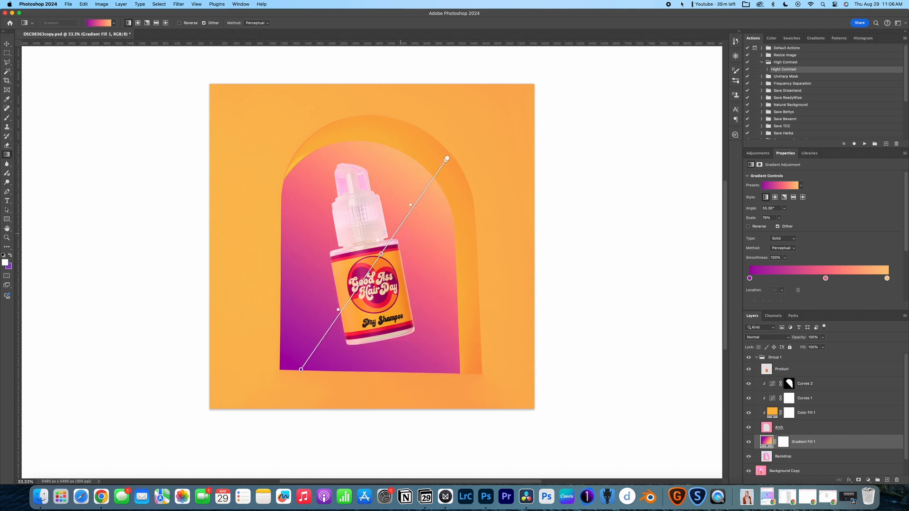
pyautogui.click(749, 279)
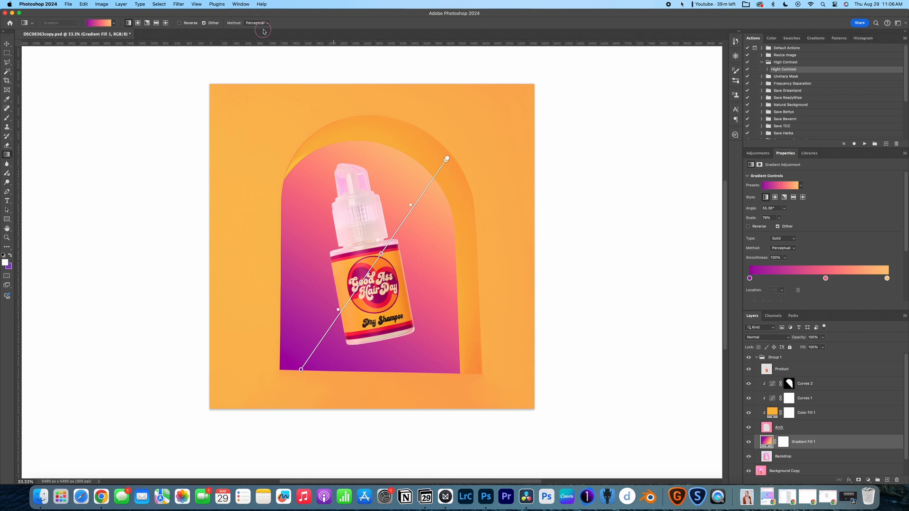
pyautogui.click(241, 4)
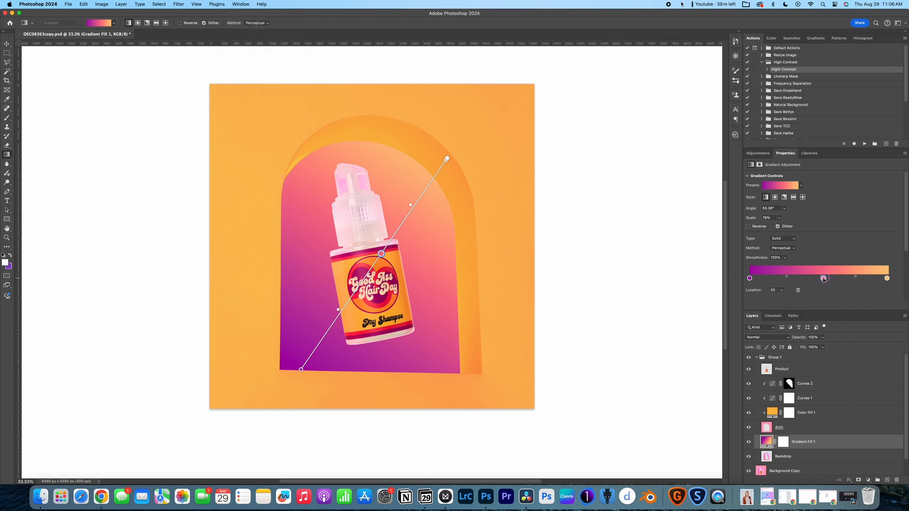
# - Reposition the pink colour stop and refine the gradient's angle and length across the arch
pyautogui.moveTo(823, 278); pyautogui.dragTo(812, 278)
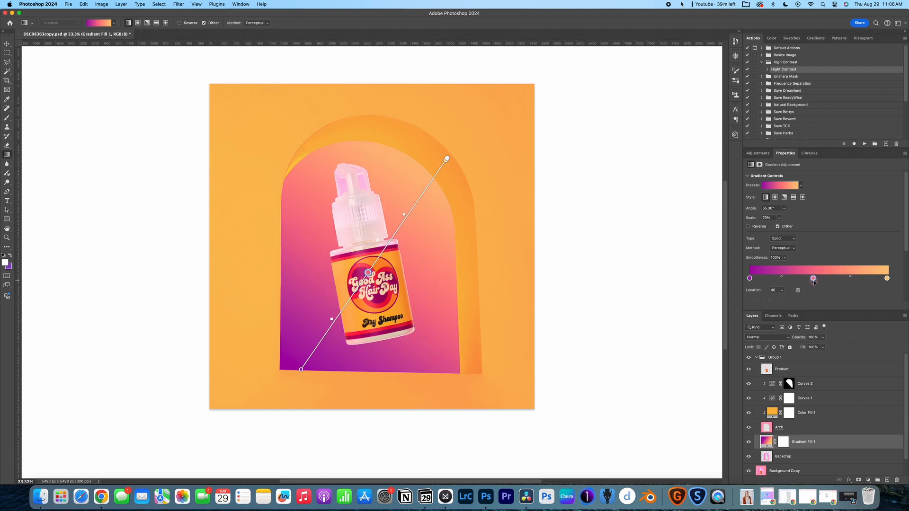
pyautogui.moveTo(813, 279); pyautogui.dragTo(836, 278)
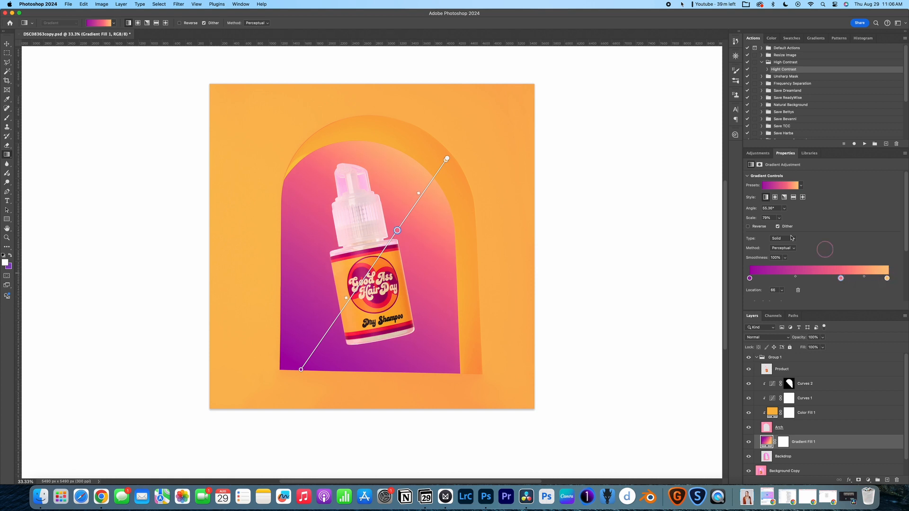
pyautogui.moveTo(446, 159); pyautogui.dragTo(473, 122)
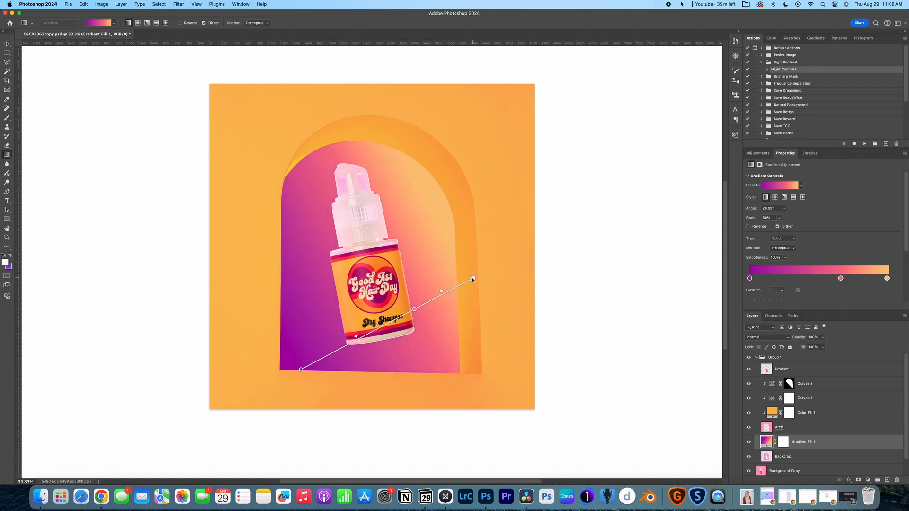
pyautogui.moveTo(472, 279); pyautogui.dragTo(424, 153)
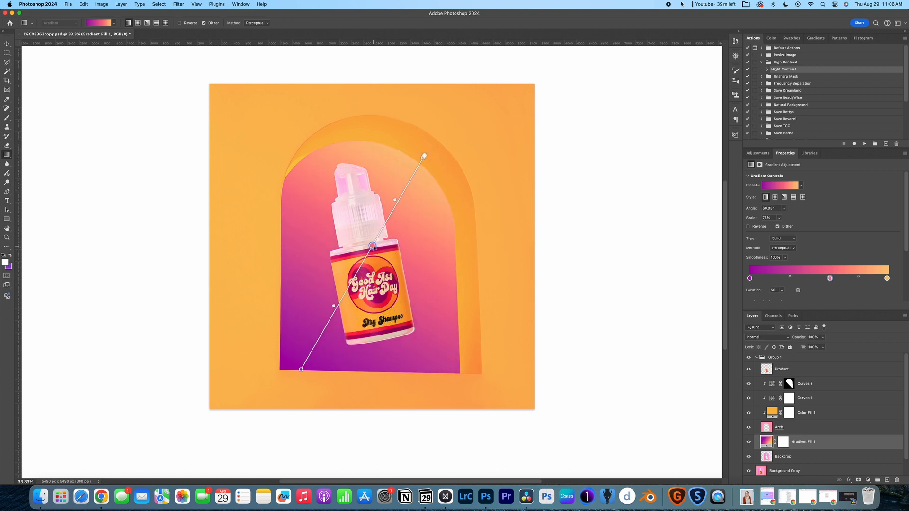
pyautogui.moveTo(300, 369); pyautogui.dragTo(266, 403)
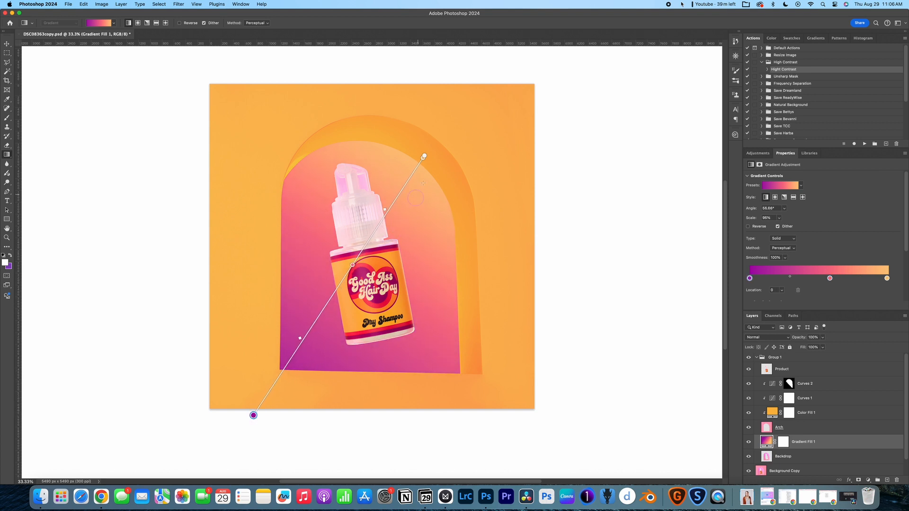
pyautogui.moveTo(423, 156); pyautogui.dragTo(436, 143)
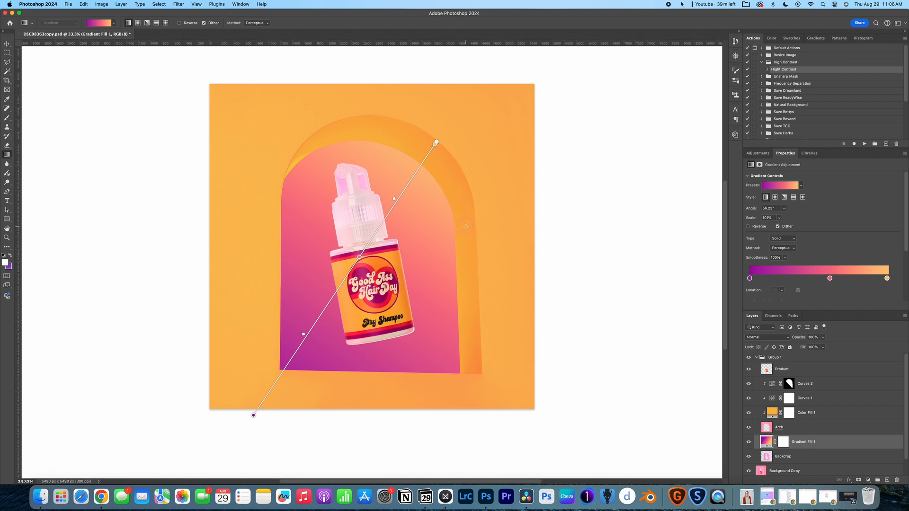
pyautogui.click(780, 427)
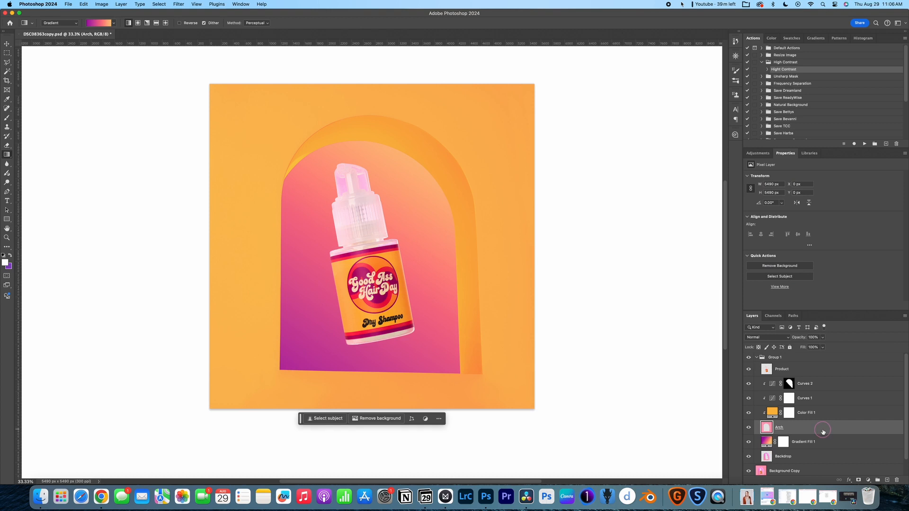
pyautogui.click(782, 369)
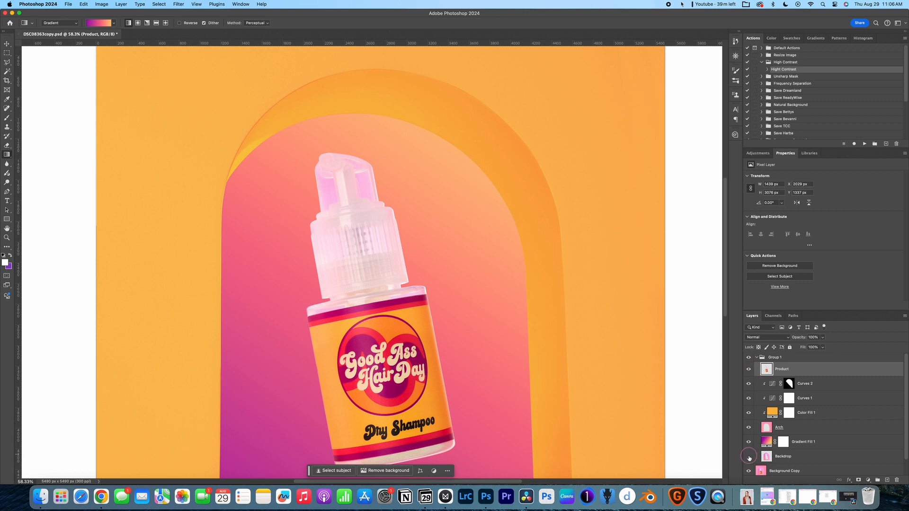
pyautogui.click(748, 456)
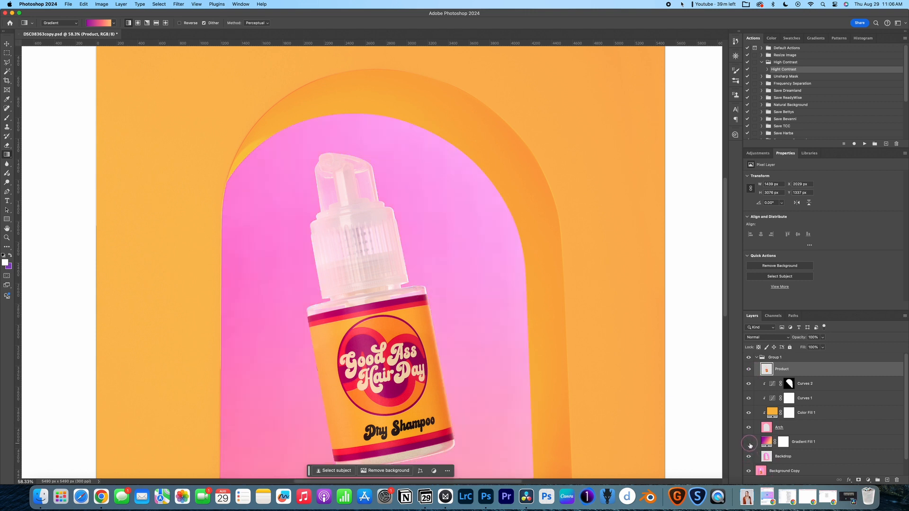
pyautogui.moveTo(748, 442)
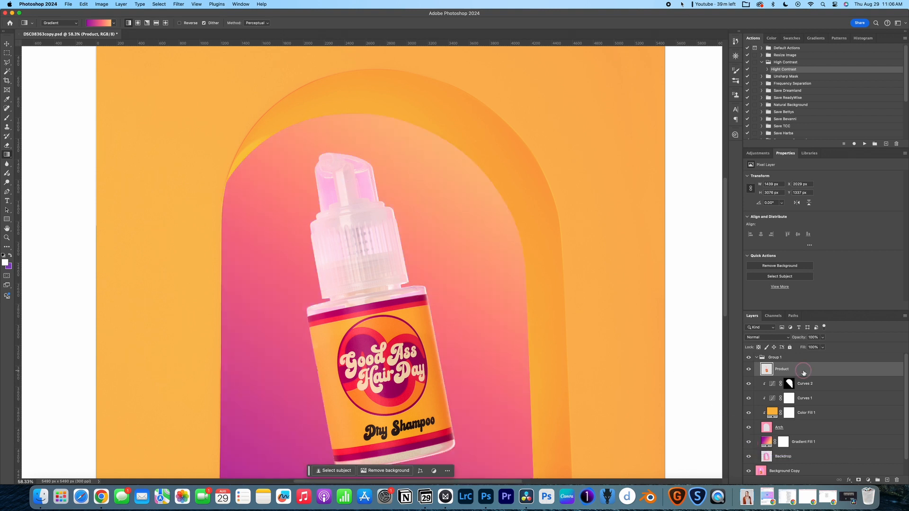
# - Add a Hue/Saturation adjustment layer clipped to the Product layer
pyautogui.click(757, 153)
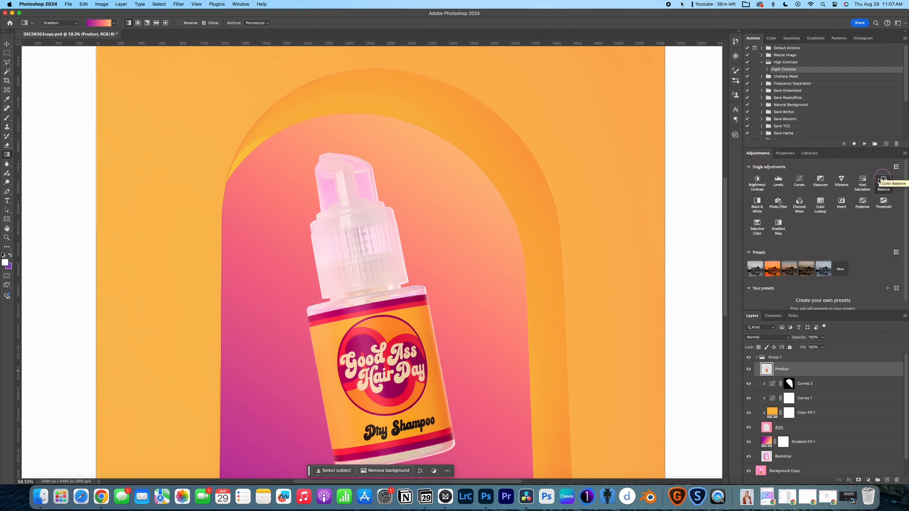
pyautogui.click(862, 181)
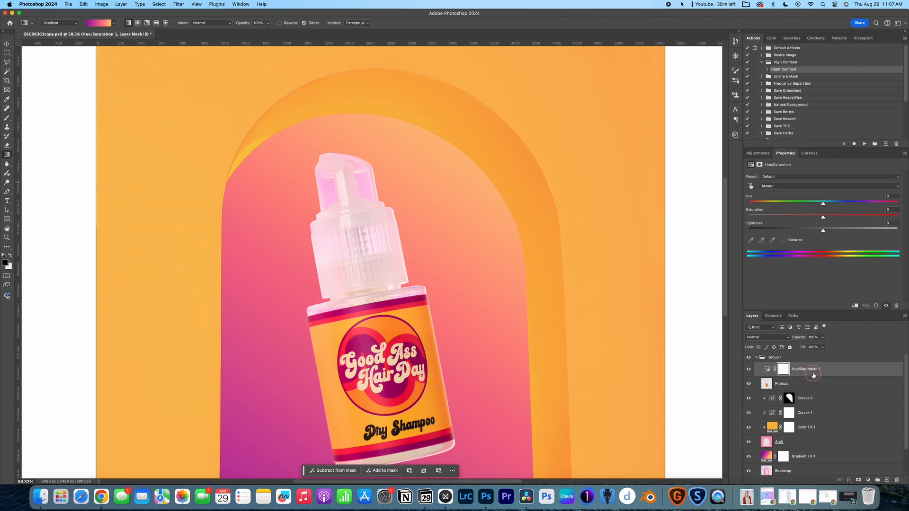
pyautogui.click(783, 369)
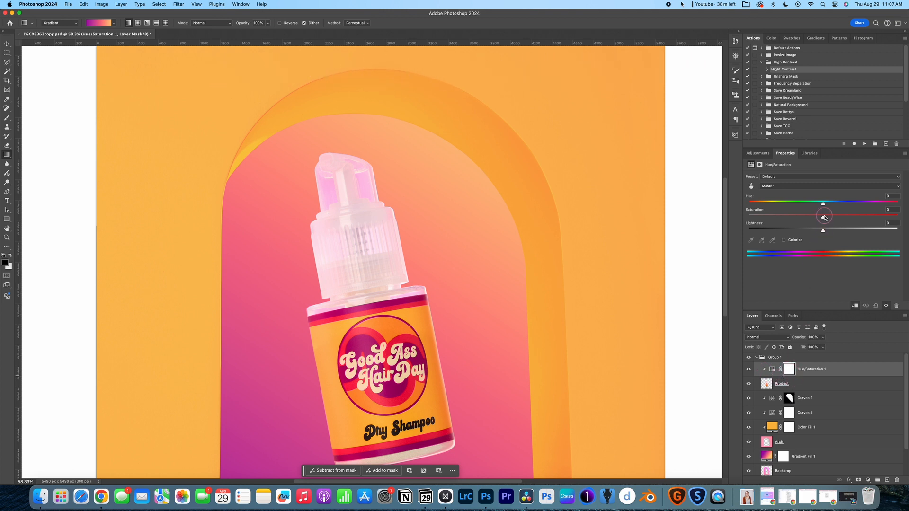
# - Shift the product's hue toward pink, fine-tuning it to about +30
pyautogui.moveTo(822, 204); pyautogui.dragTo(826, 204)
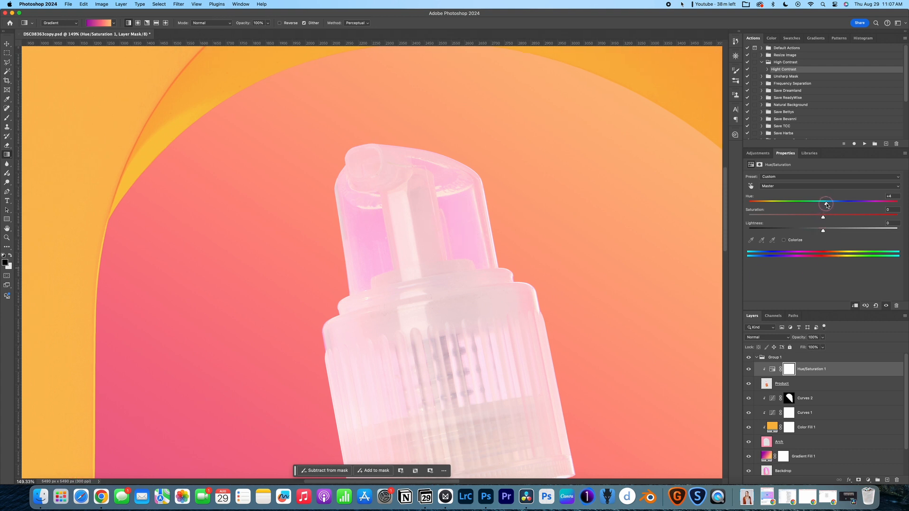
pyautogui.moveTo(826, 205); pyautogui.dragTo(842, 204)
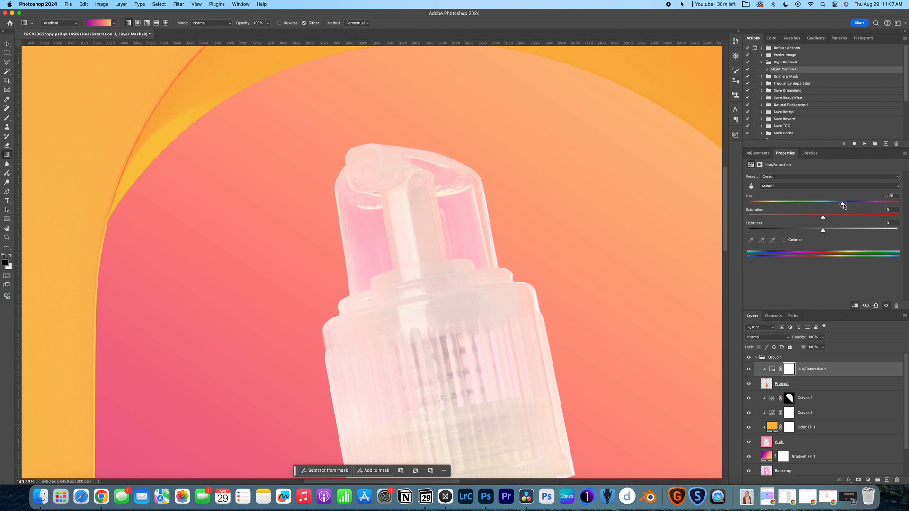
pyautogui.moveTo(843, 202); pyautogui.dragTo(845, 202)
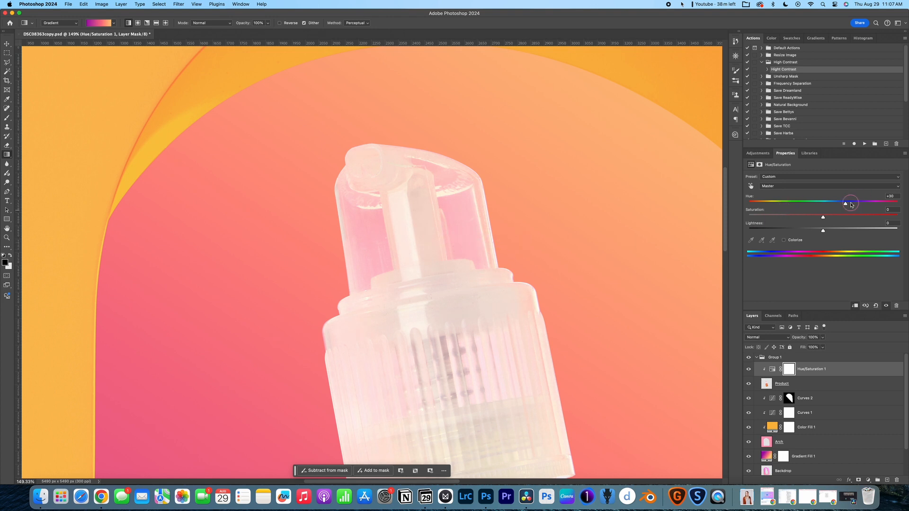
pyautogui.moveTo(851, 202); pyautogui.dragTo(847, 202)
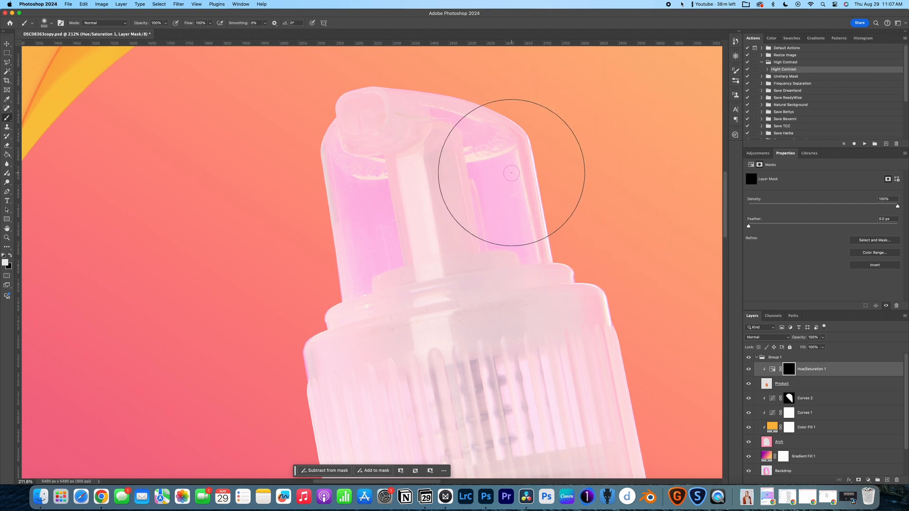
# - Paint the hue shift onto the cap's right side, the bottle shoulder, and the edge above the label
pyautogui.moveTo(512, 173); pyautogui.dragTo(446, 111)
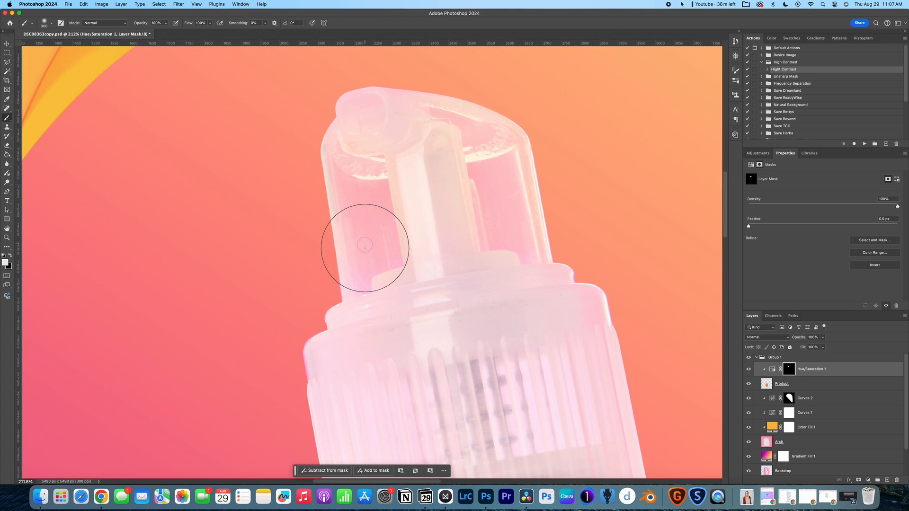
pyautogui.moveTo(367, 265)
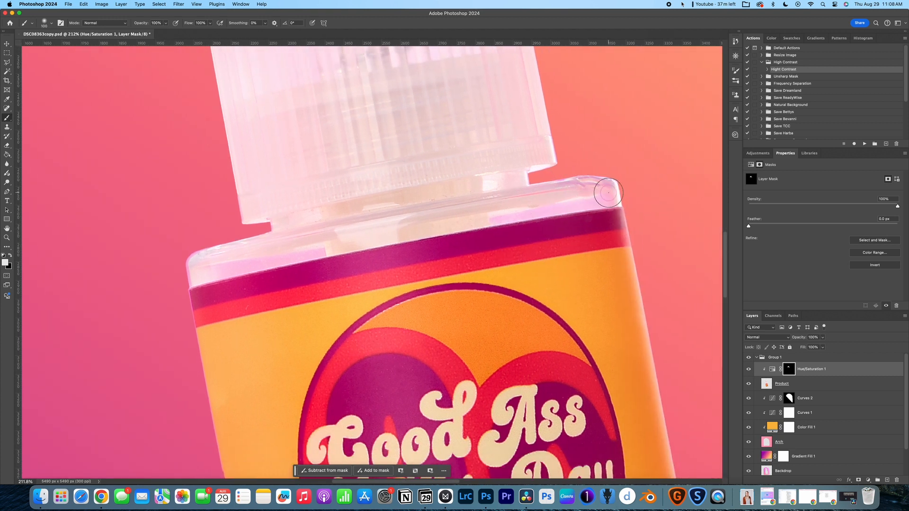
pyautogui.moveTo(609, 192); pyautogui.dragTo(521, 213)
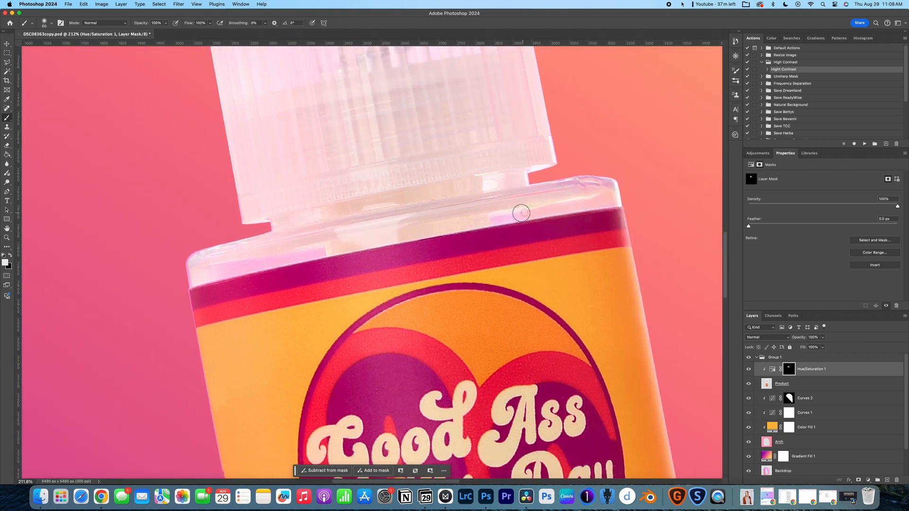
pyautogui.moveTo(522, 213); pyautogui.dragTo(574, 177)
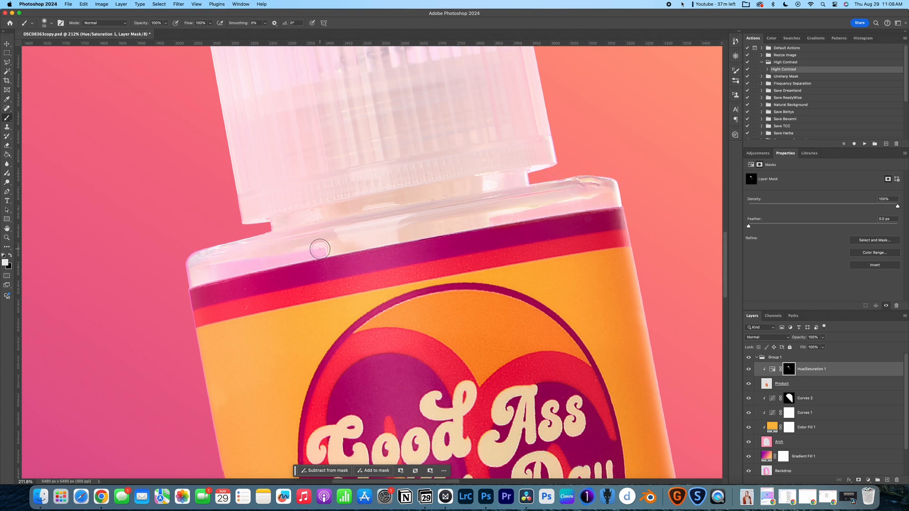
pyautogui.moveTo(320, 249); pyautogui.dragTo(210, 253)
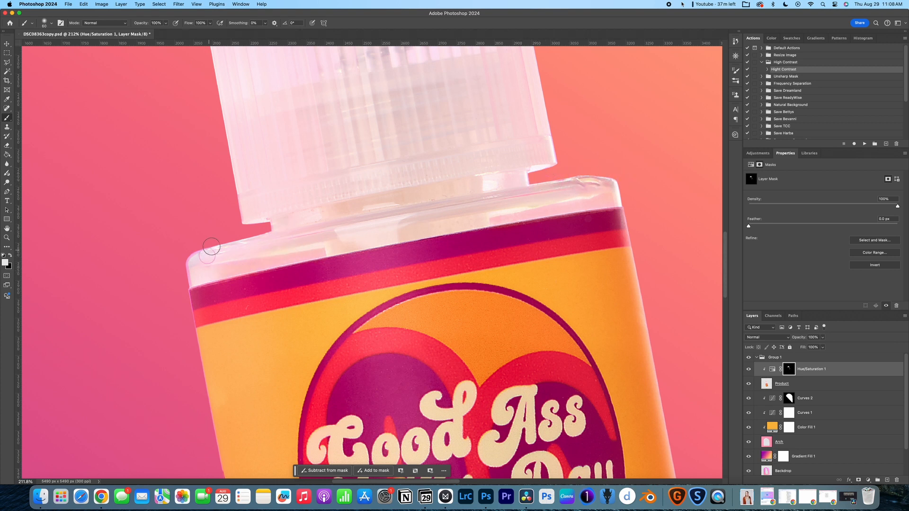
pyautogui.moveTo(209, 246); pyautogui.dragTo(181, 284)
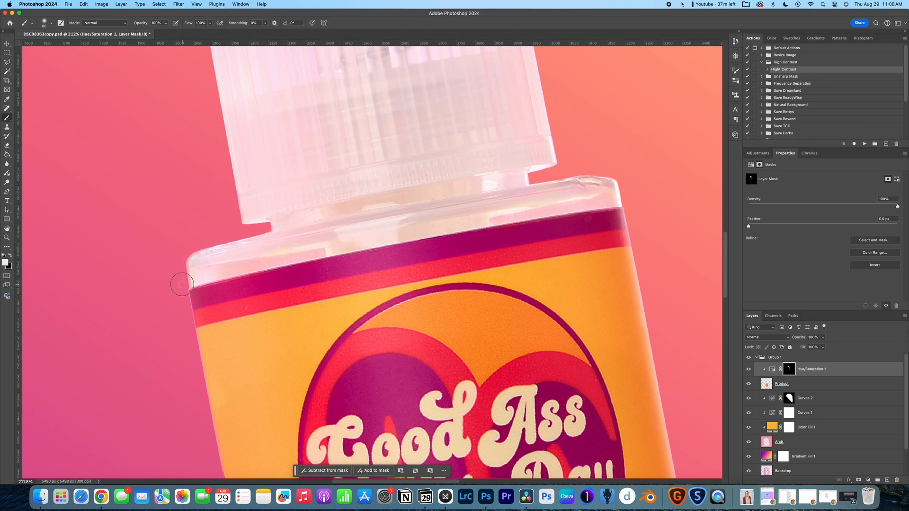
pyautogui.moveTo(182, 284); pyautogui.dragTo(327, 225)
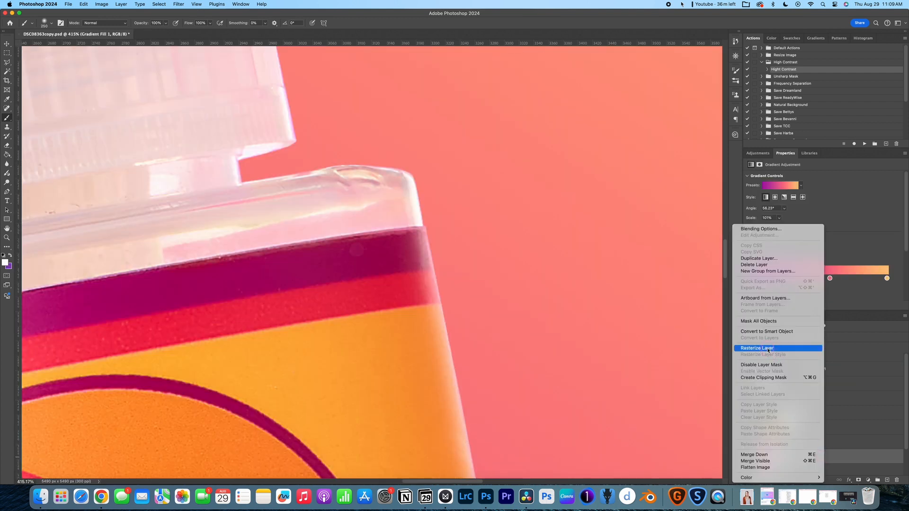
# - Rasterize the gradient backdrop and add 2% uniform monochromatic noise to it
pyautogui.click(761, 348)
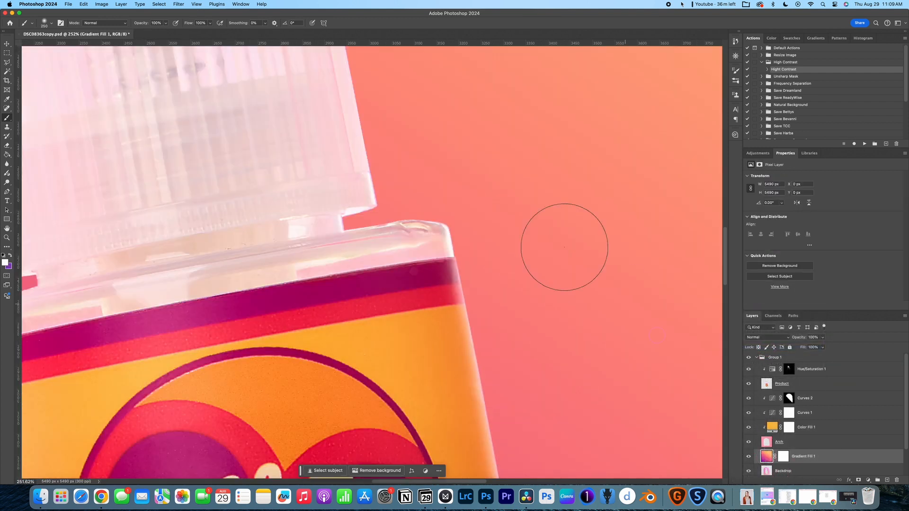
pyautogui.click(178, 4)
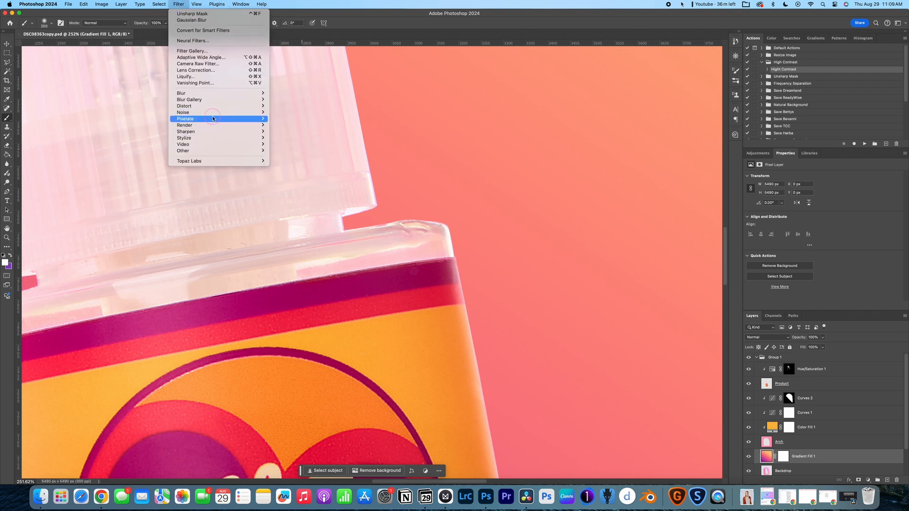
pyautogui.click(183, 112)
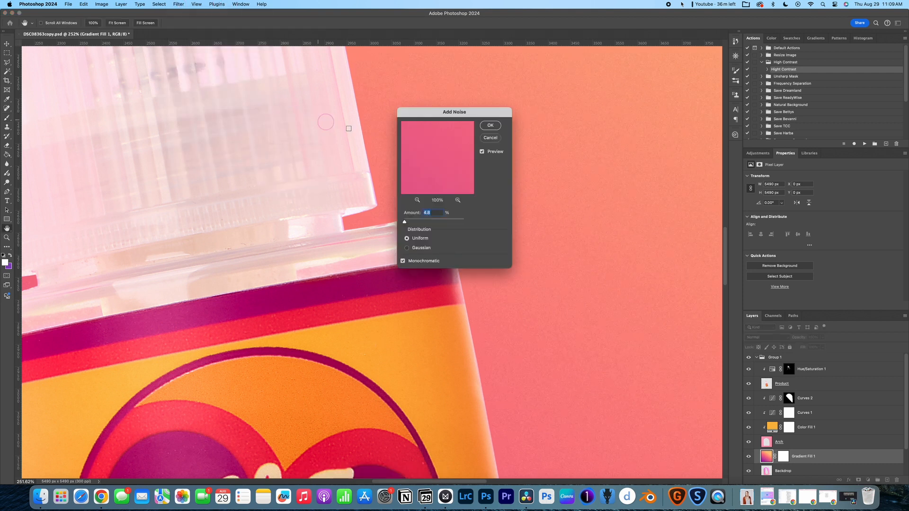
pyautogui.moveTo(455, 112); pyautogui.dragTo(615, 118)
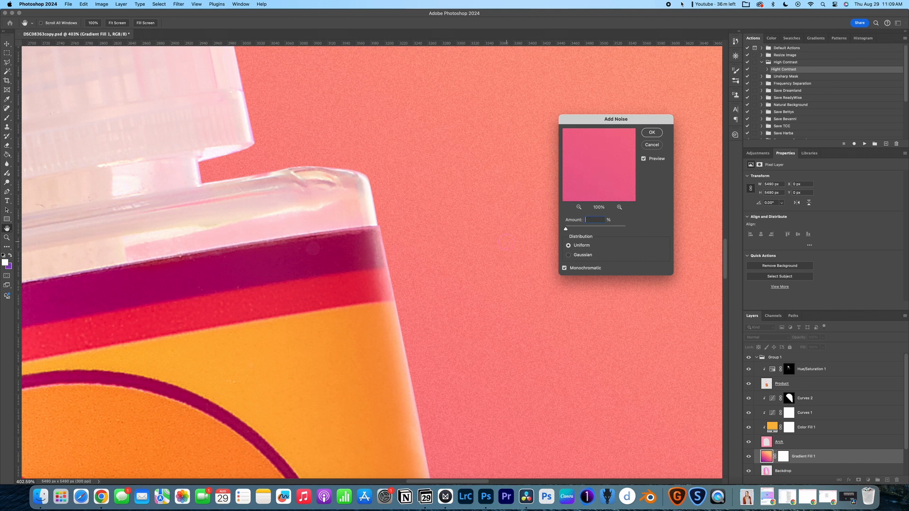
pyautogui.write('2')
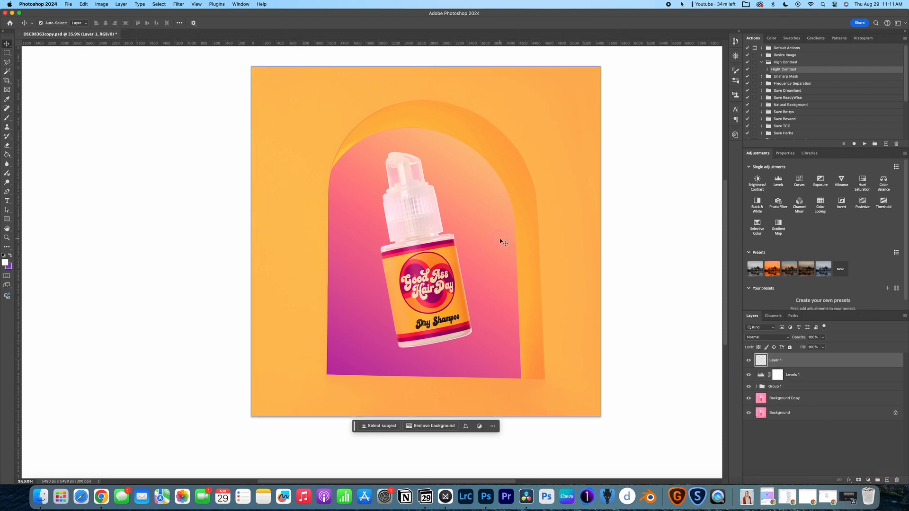
pyautogui.moveTo(497, 241)
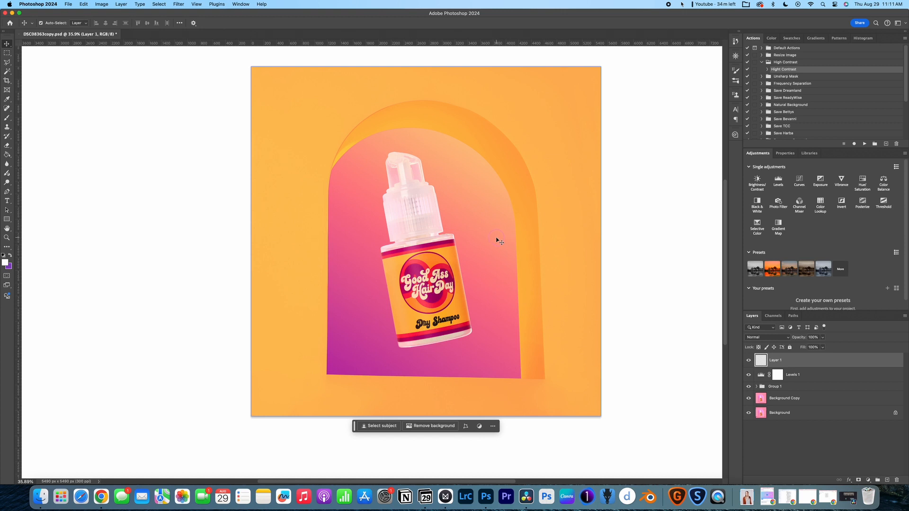
pyautogui.moveTo(316, 231)
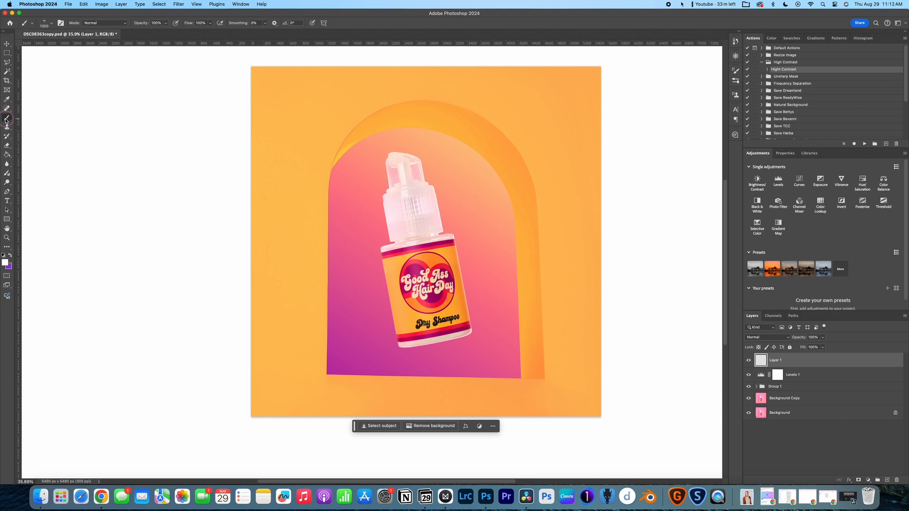
pyautogui.moveTo(742, 81)
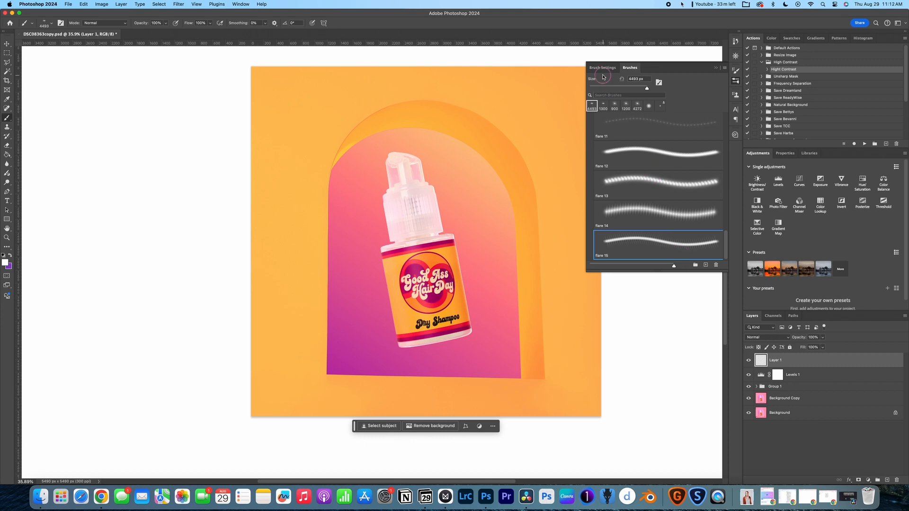
# - Open the Brush Settings for the selected flare brush
pyautogui.click(612, 68)
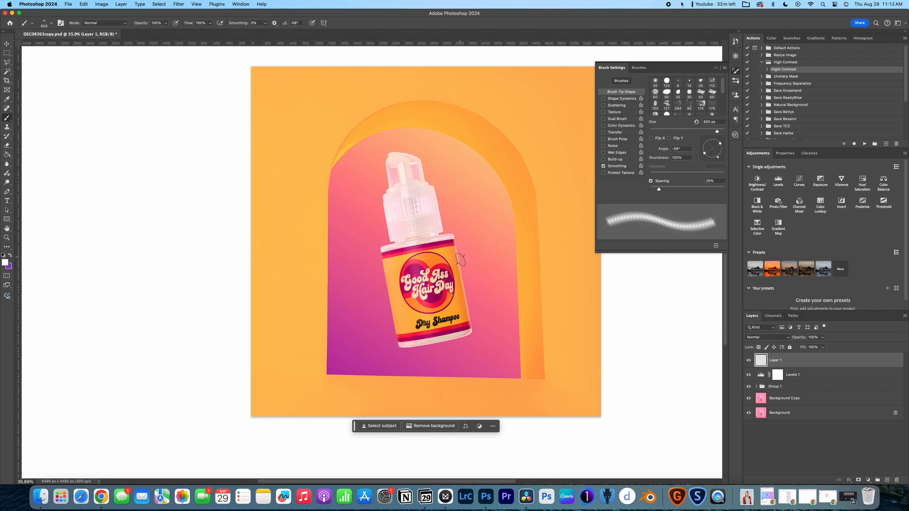
pyautogui.moveTo(452, 234)
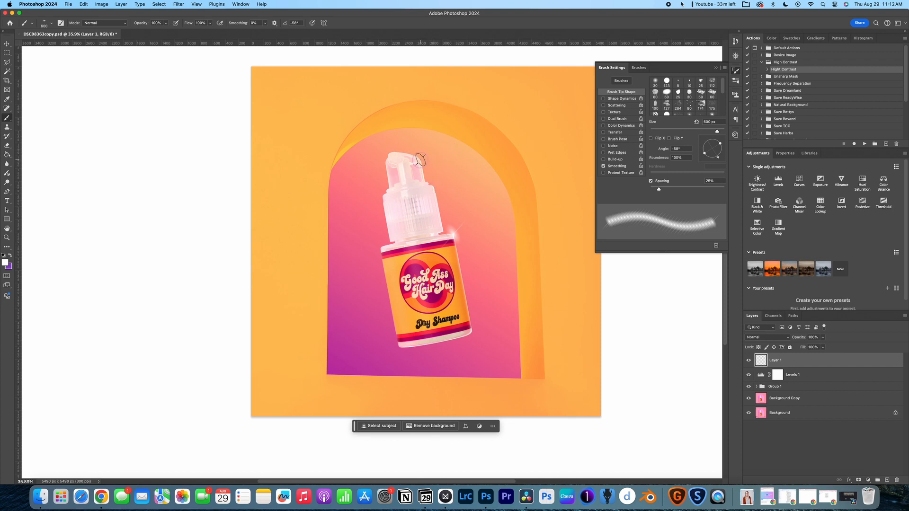
pyautogui.moveTo(526, 178)
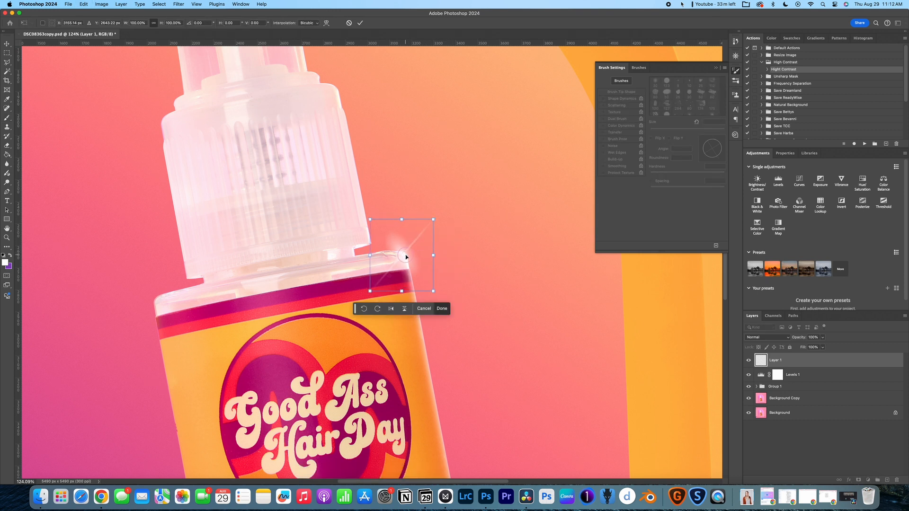
# - Commit the sparkle, duplicate it, nudge and shrink it, and lower opacity to 81%
pyautogui.click(442, 308)
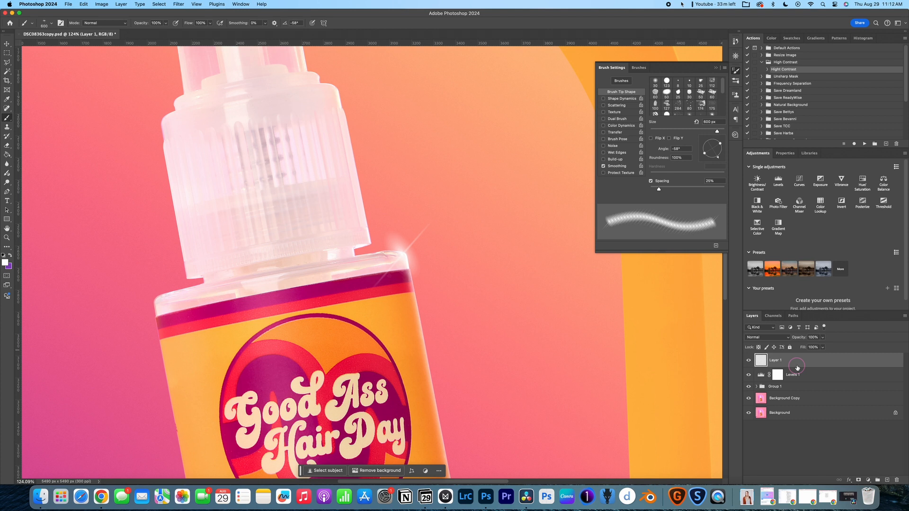
pyautogui.press('cmd+j')
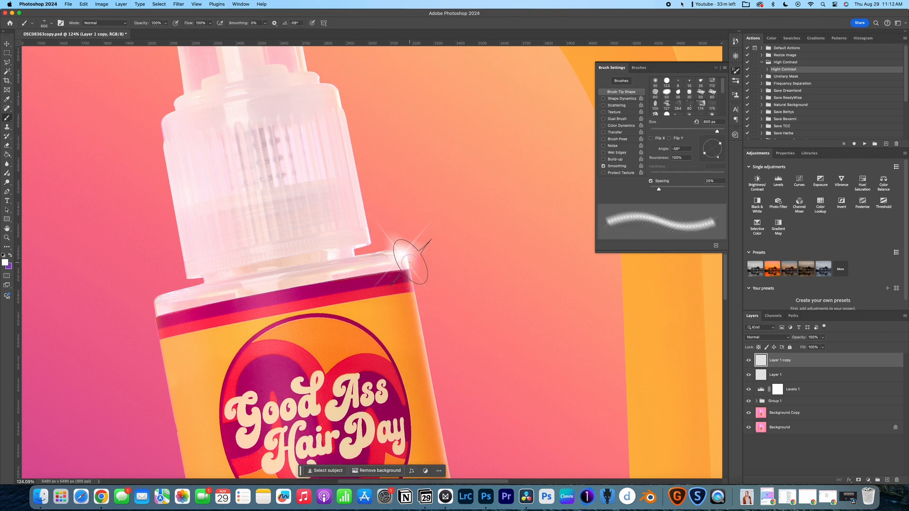
pyautogui.rightClick(777, 374)
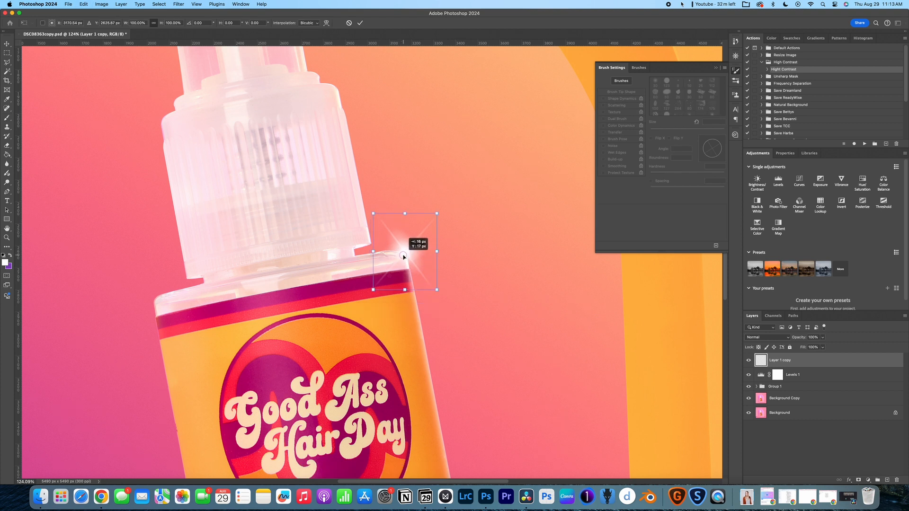
pyautogui.moveTo(437, 213); pyautogui.dragTo(432, 219)
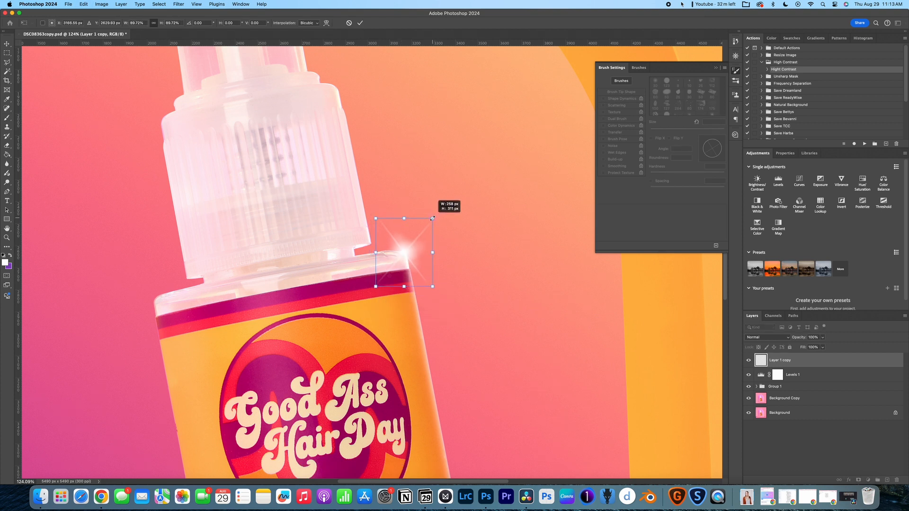
pyautogui.moveTo(432, 218); pyautogui.dragTo(421, 229)
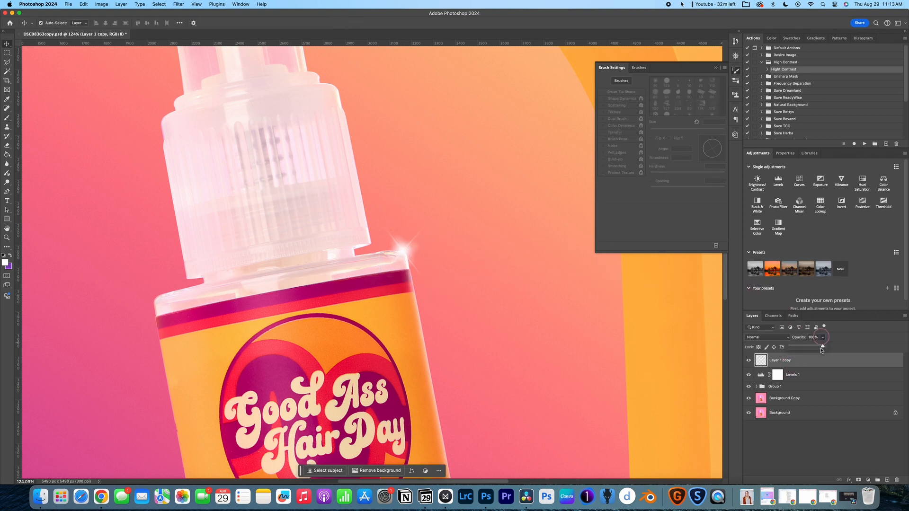
pyautogui.moveTo(822, 347); pyautogui.dragTo(810, 347)
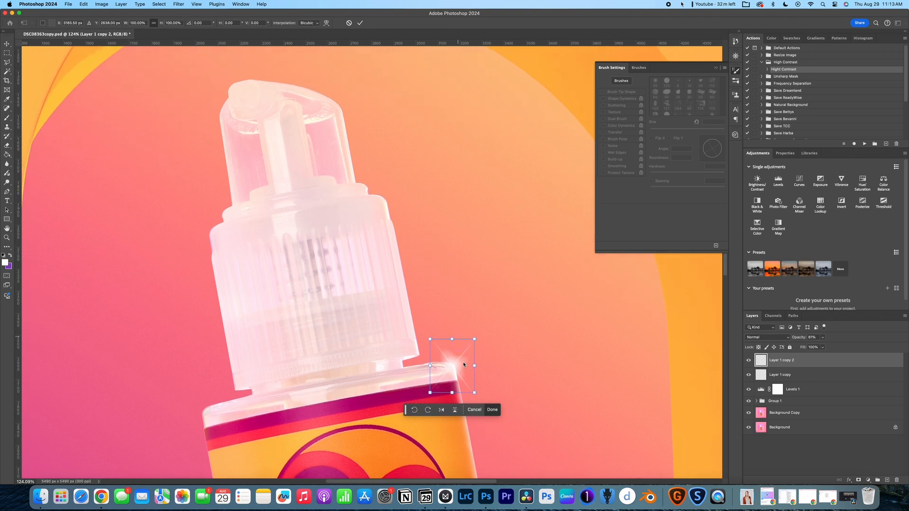
# - Drag the duplicate sparkle up along the cap to its top corner
pyautogui.moveTo(452, 365); pyautogui.dragTo(381, 238)
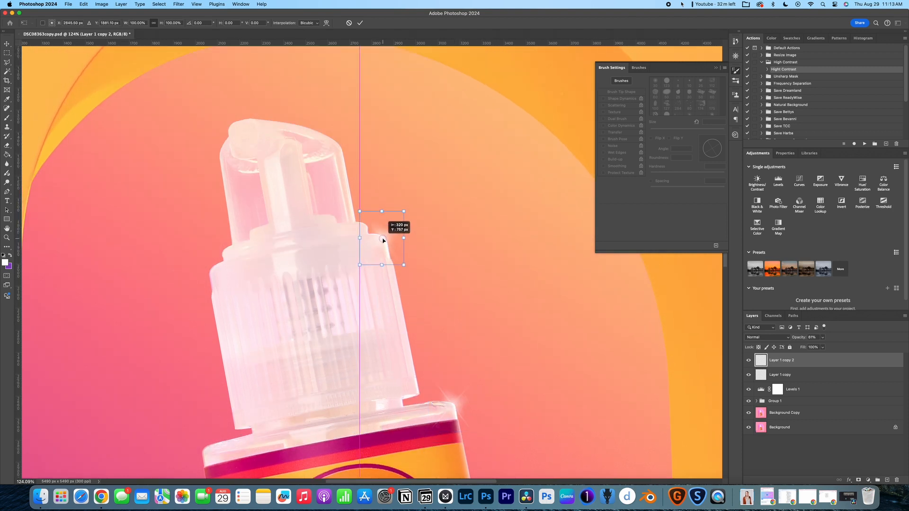
pyautogui.moveTo(382, 238); pyautogui.dragTo(342, 156)
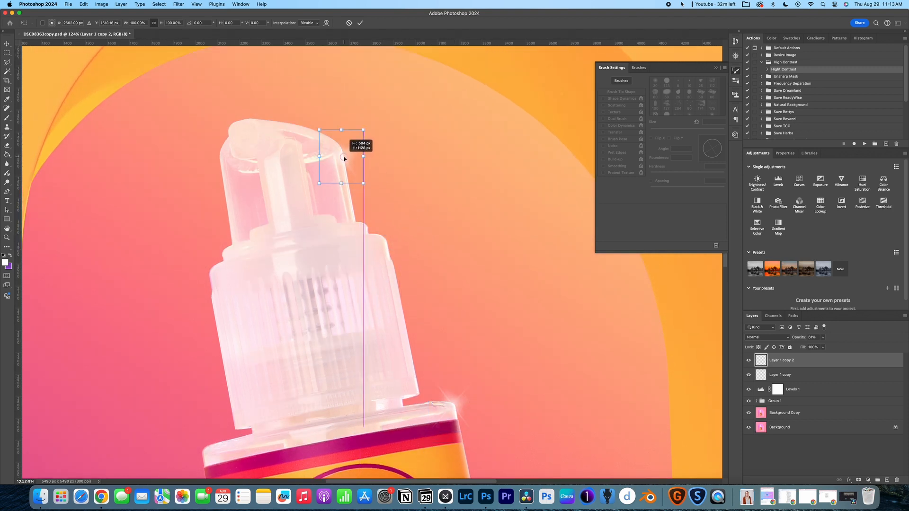
pyautogui.moveTo(341, 157); pyautogui.dragTo(221, 152)
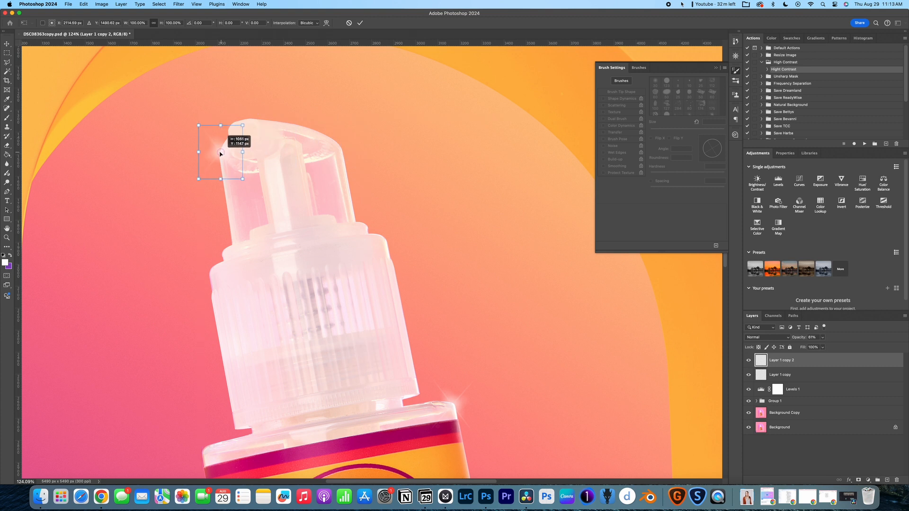
pyautogui.moveTo(221, 152); pyautogui.dragTo(337, 150)
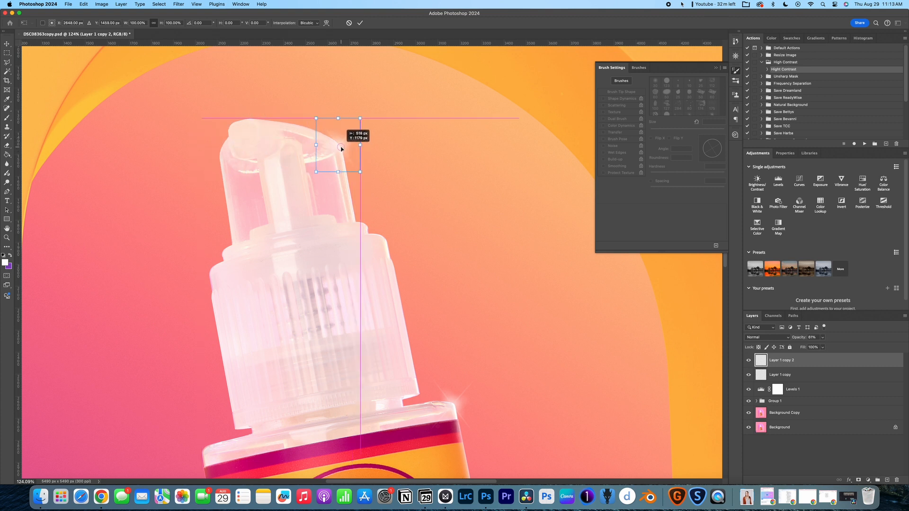